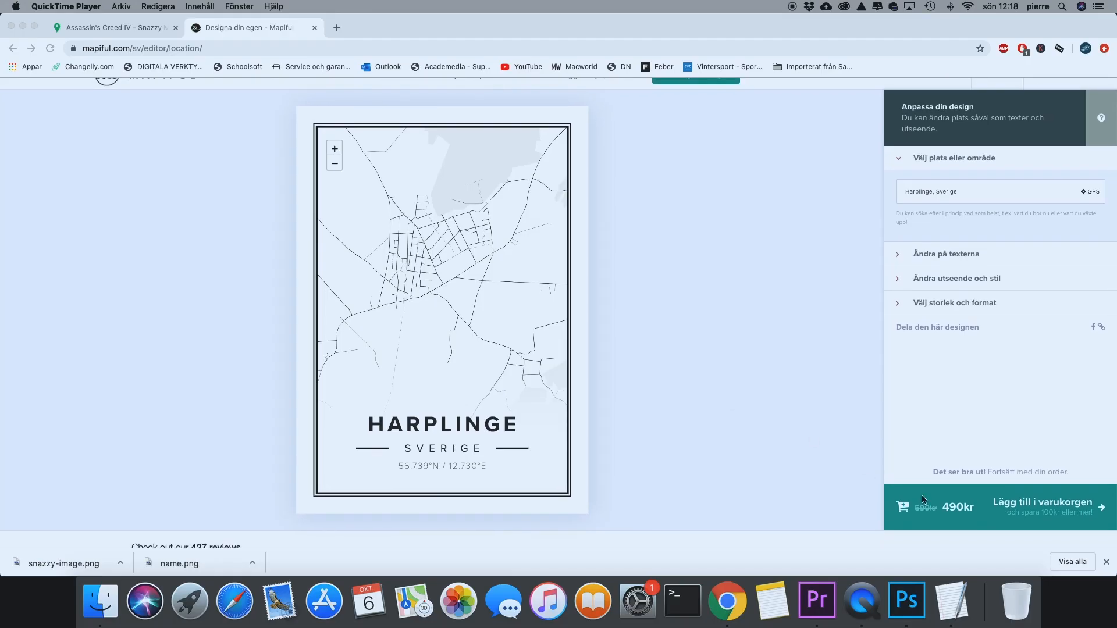
Pan the Roadie map preview to centre Harplinge's street grid.
scroll(down, 3)
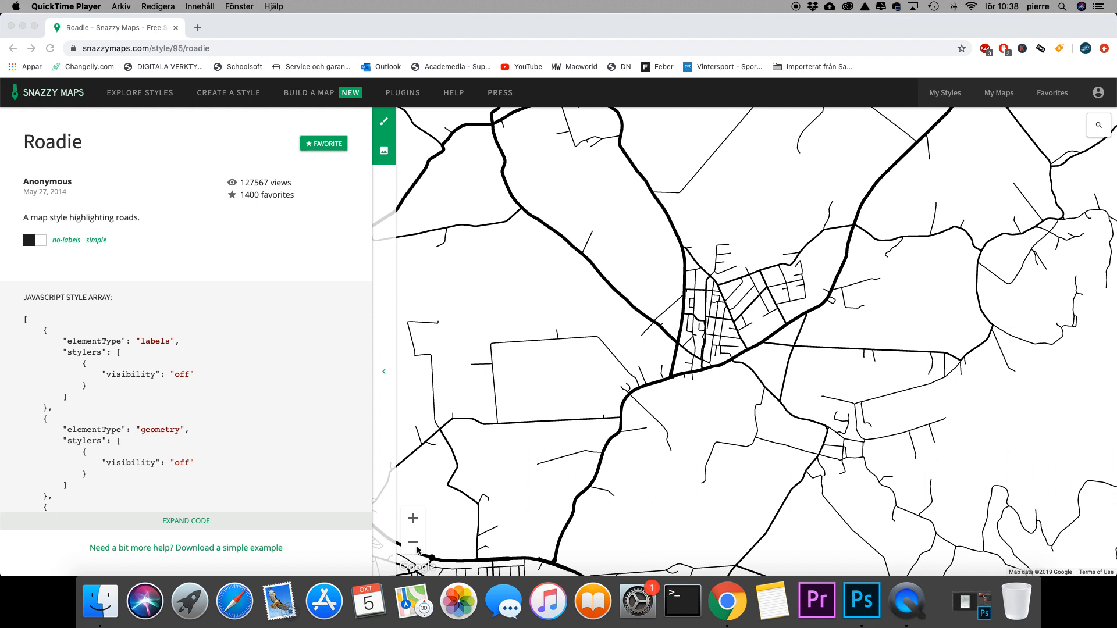
click(412, 543)
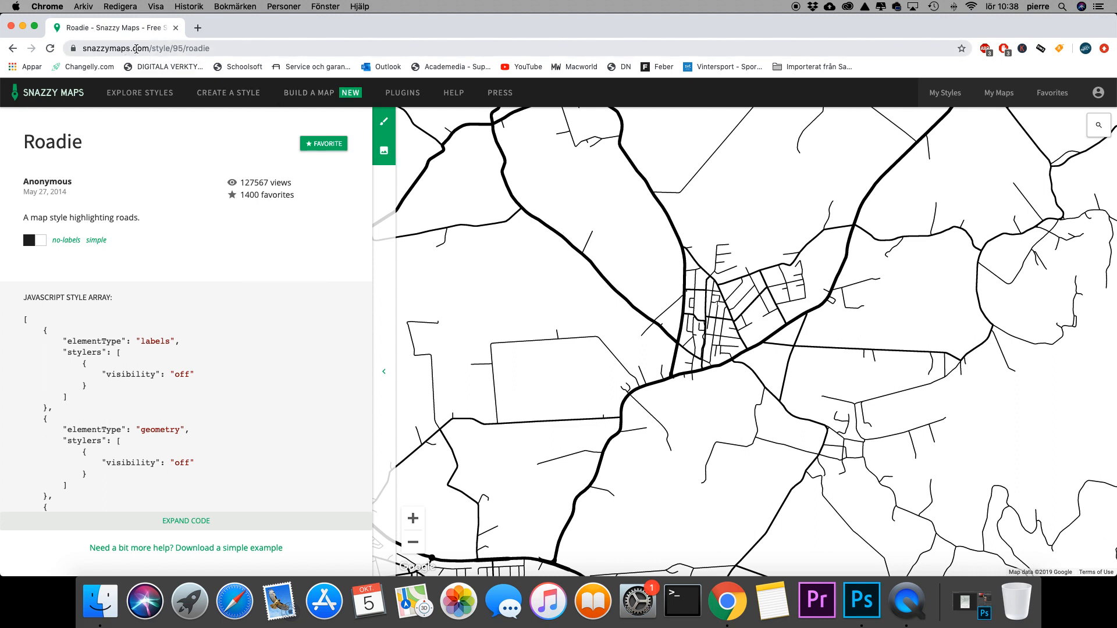
mouse_move(202, 242)
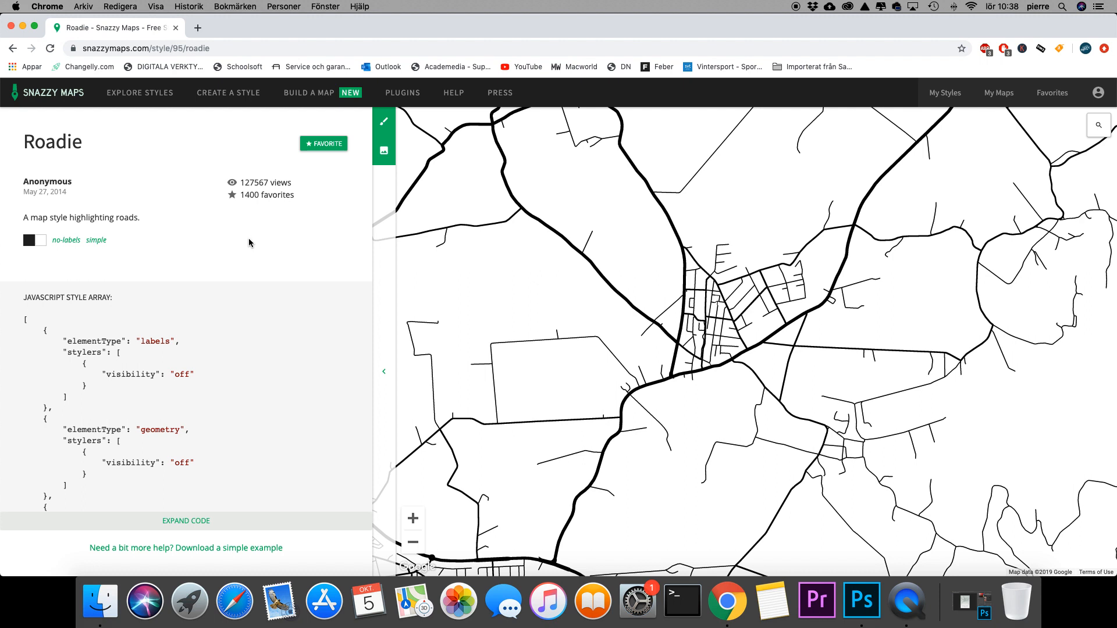
mouse_move(743, 325)
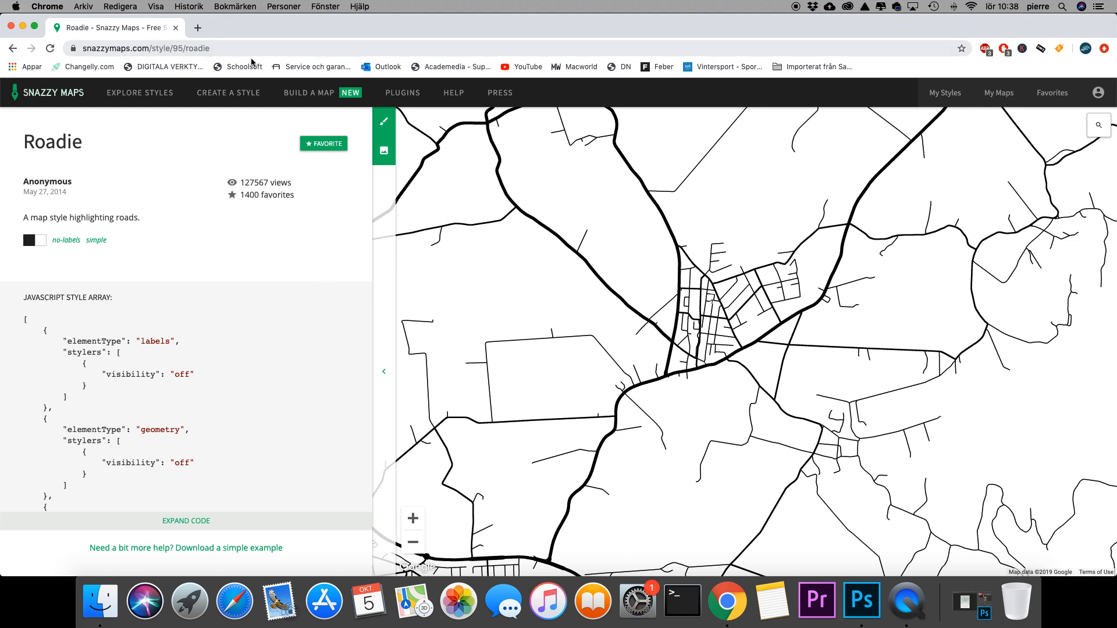
mouse_move(299, 203)
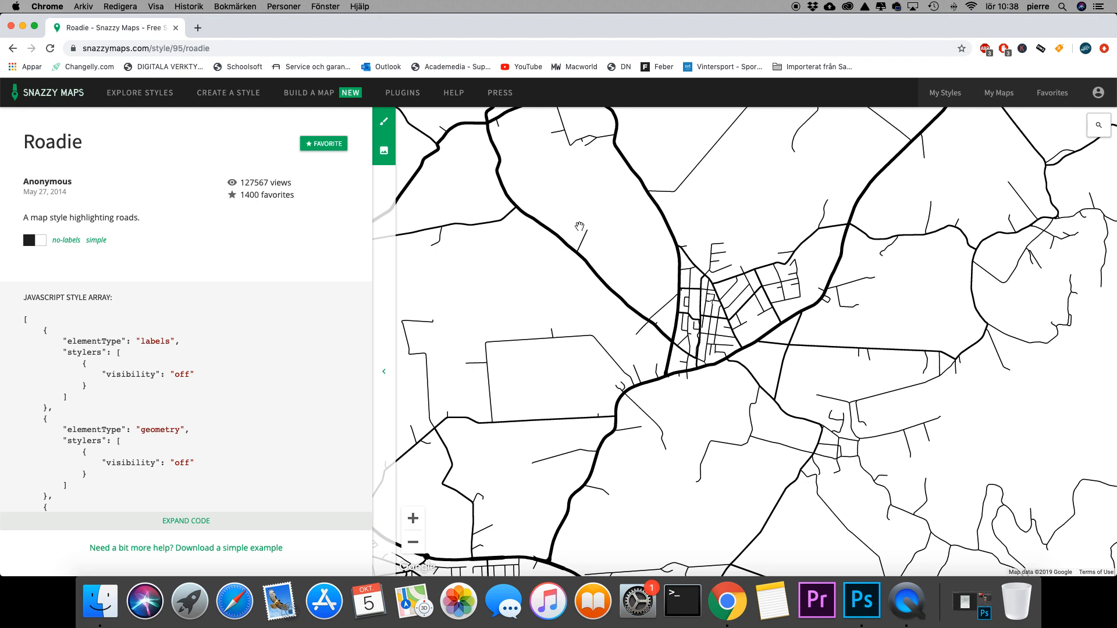
mouse_move(574, 229)
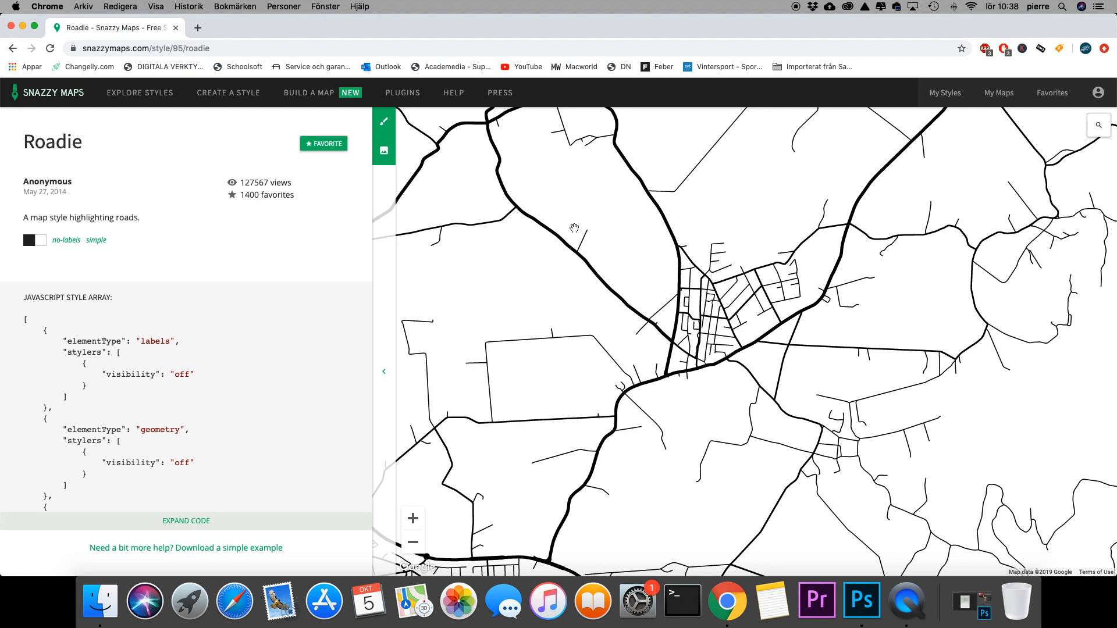
mouse_move(760, 232)
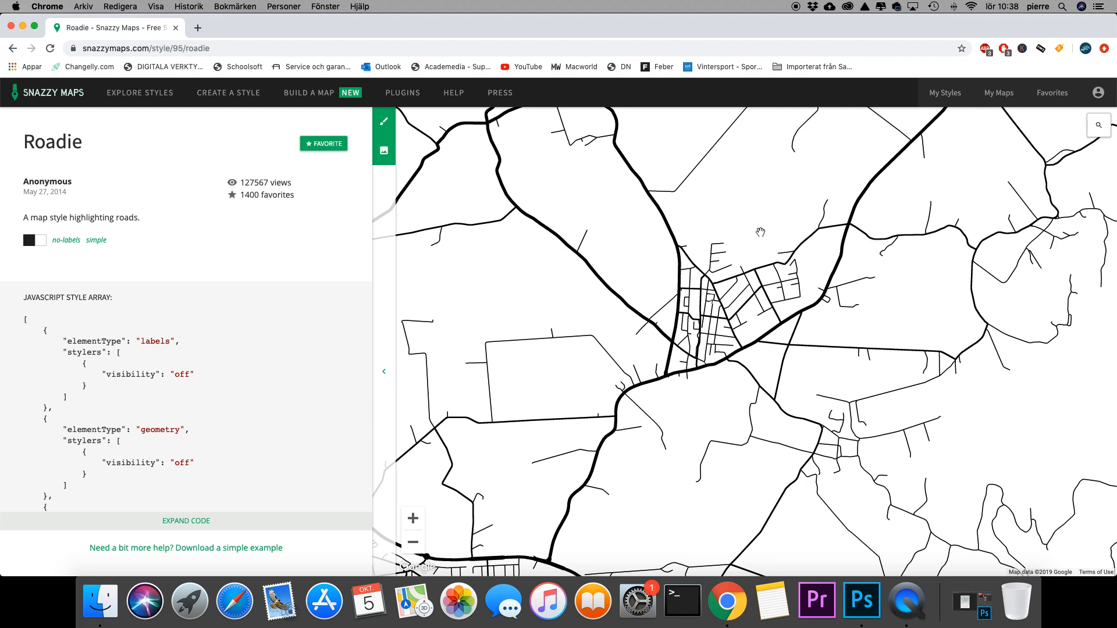
mouse_move(719, 222)
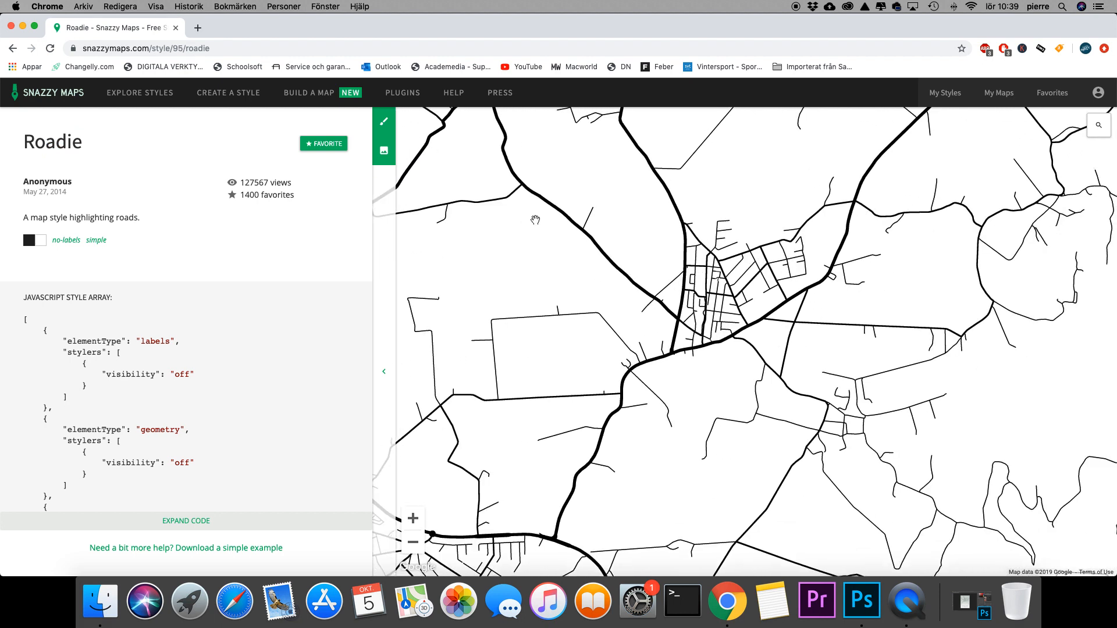
mouse_move(383, 150)
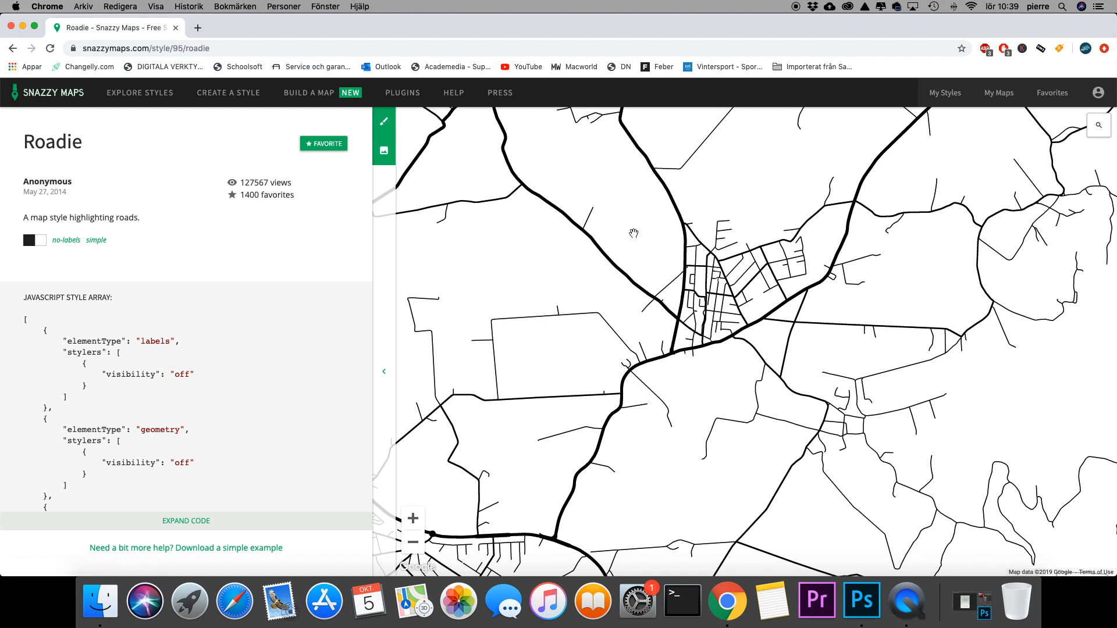
mouse_move(727, 282)
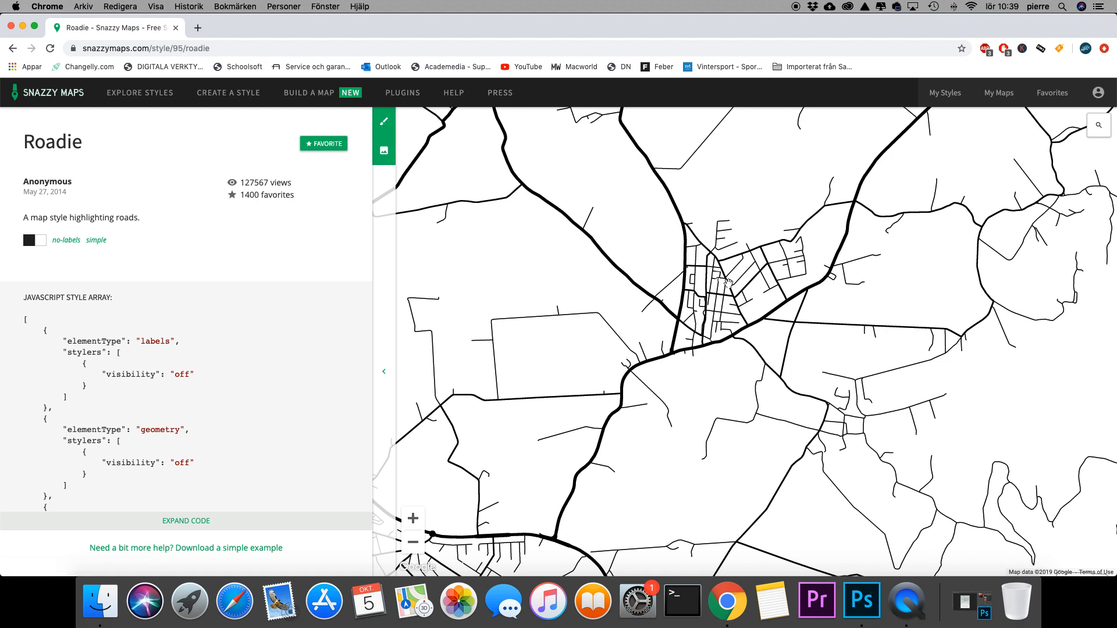
mouse_move(680, 269)
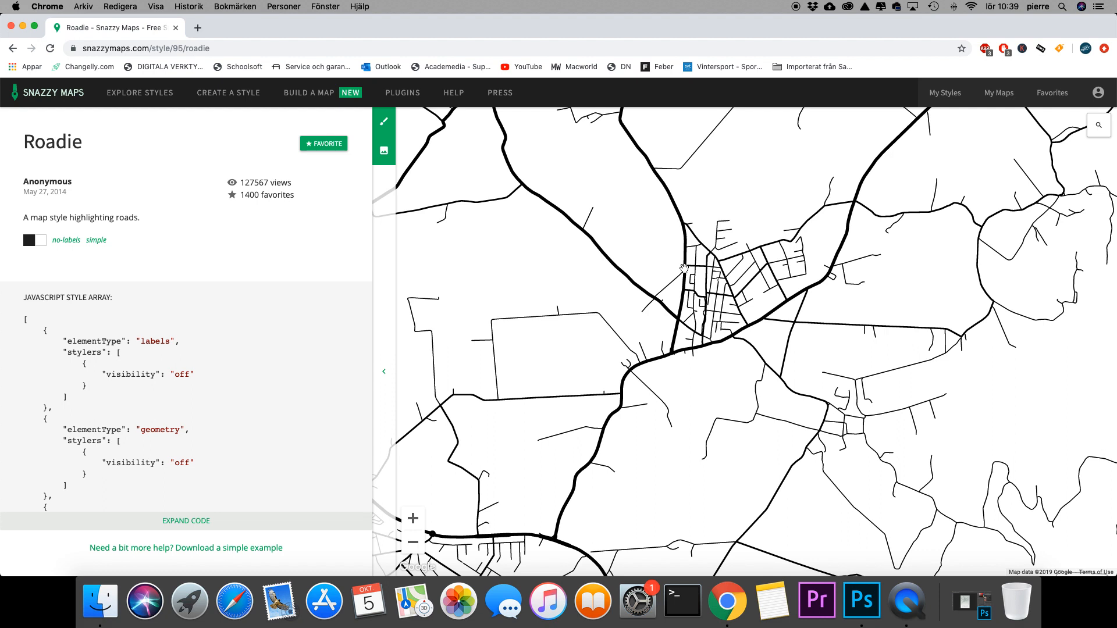
mouse_move(659, 280)
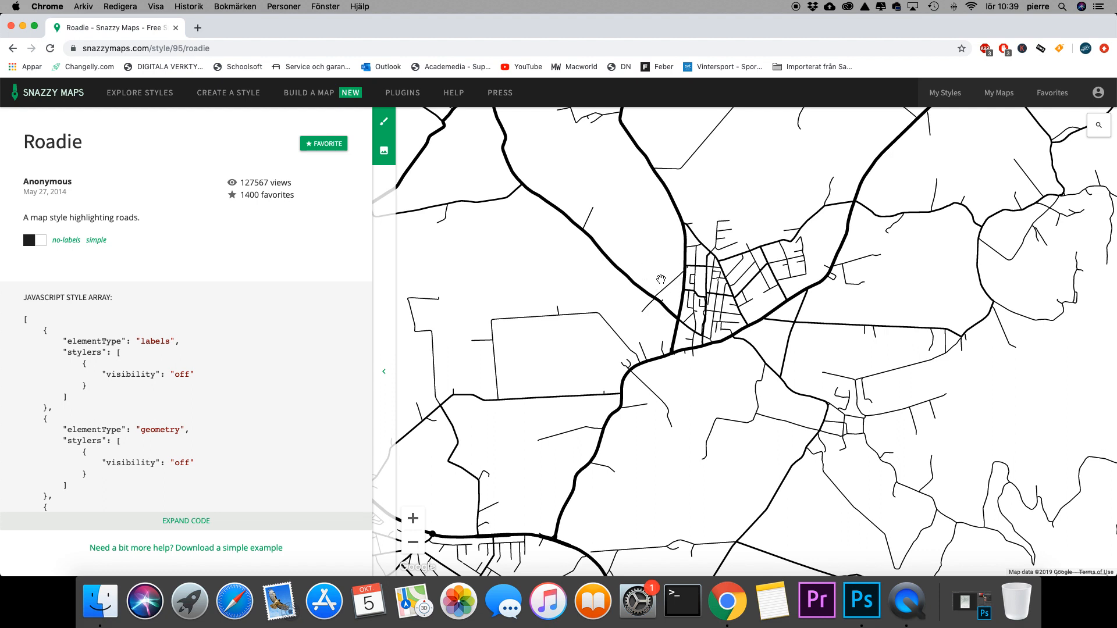
Configure the Roadie map image export at 800 × 1000 pixels with 3x scale.
click(383, 150)
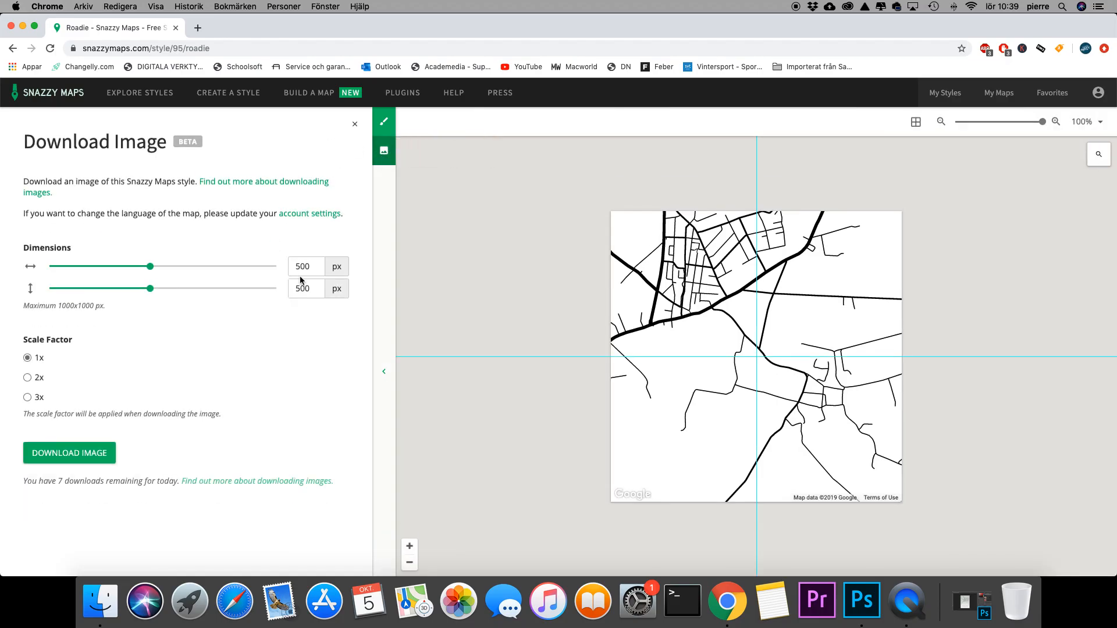
click(305, 267)
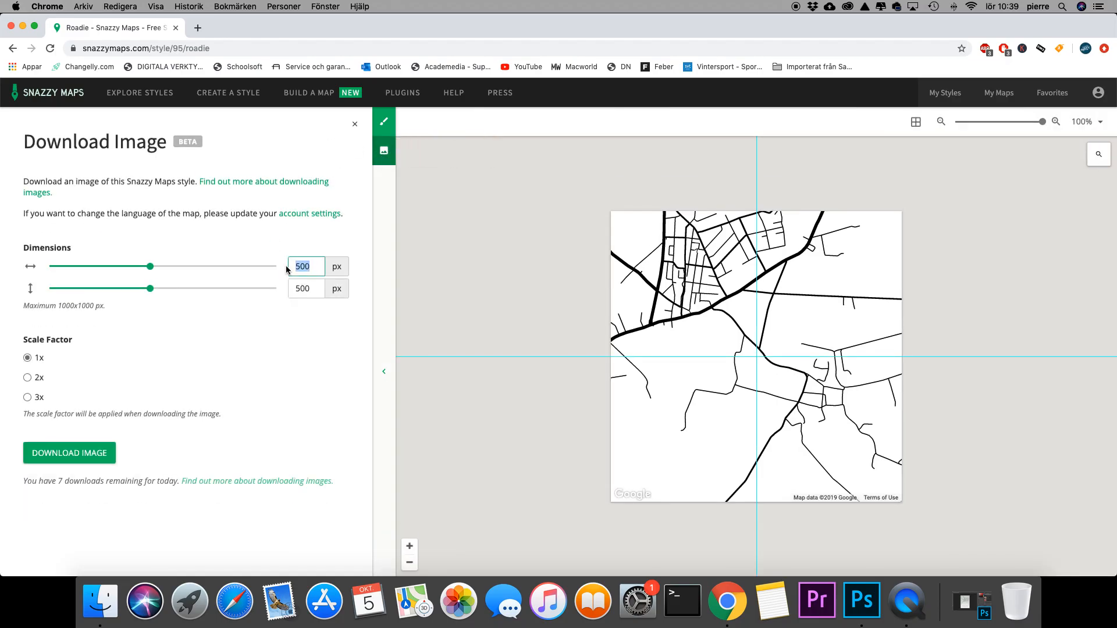
text(800)
click(307, 288)
text(1)
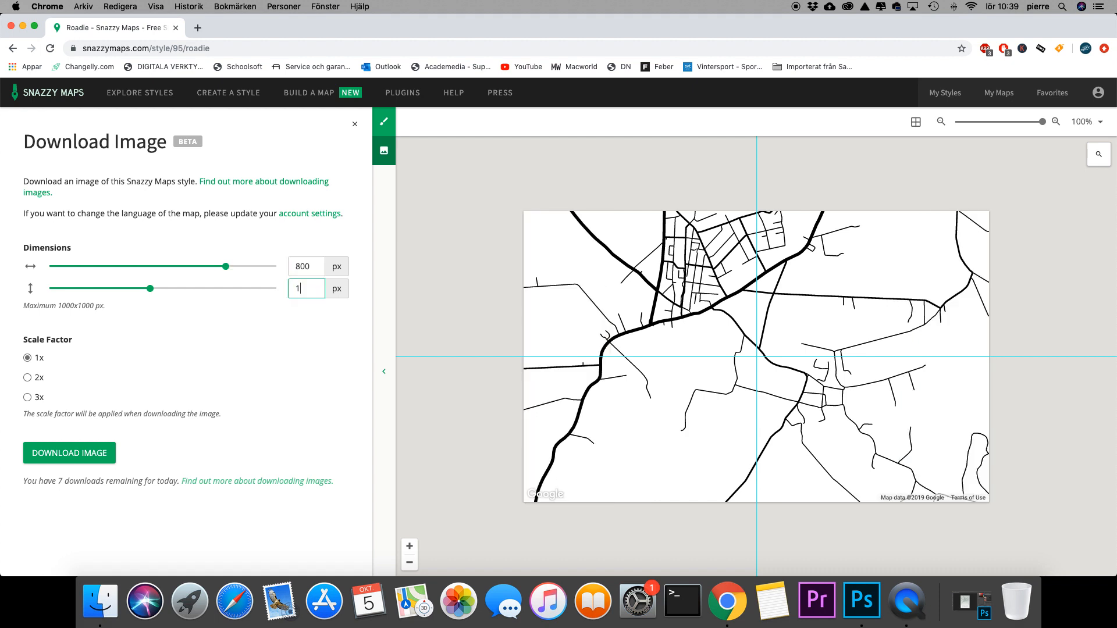
text(000)
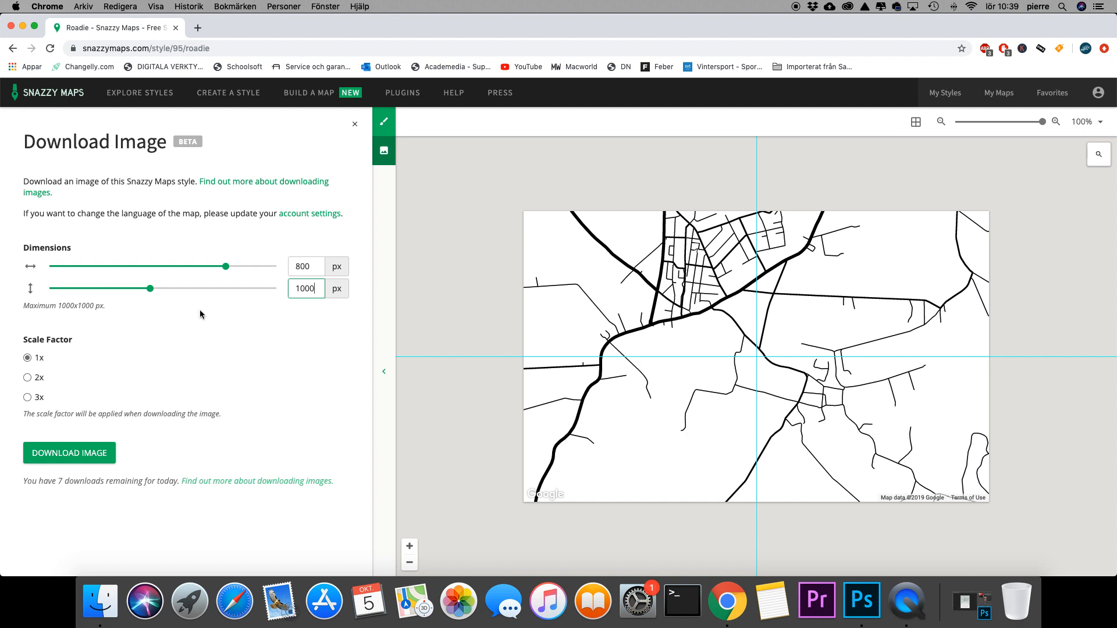
click(28, 397)
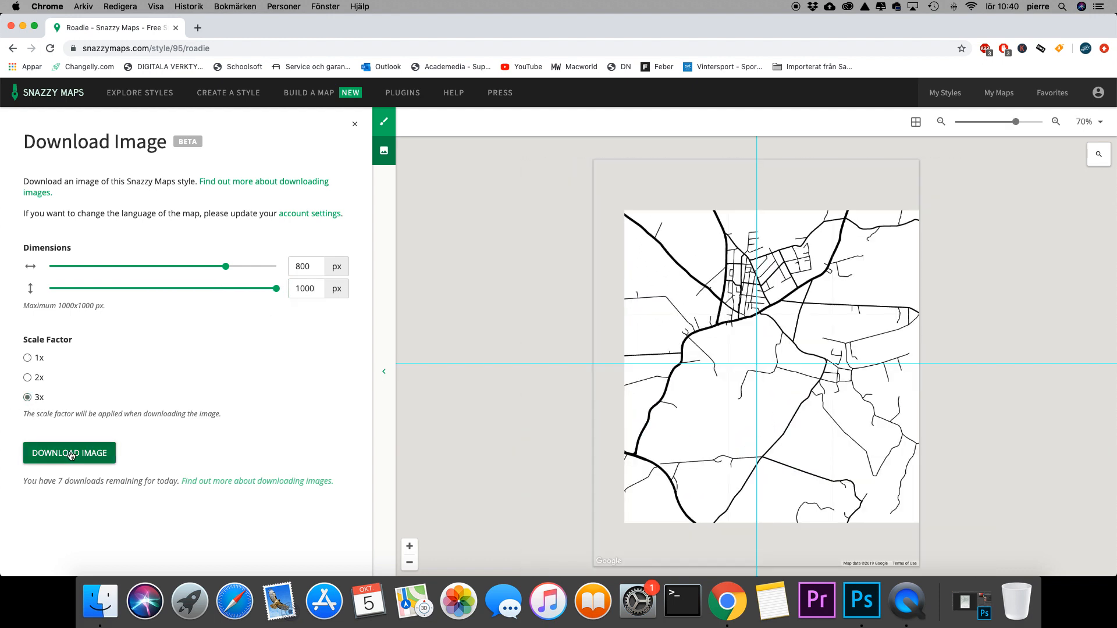
Download the styled Harplinge map image, saving it as name.png.
click(70, 453)
text(my)
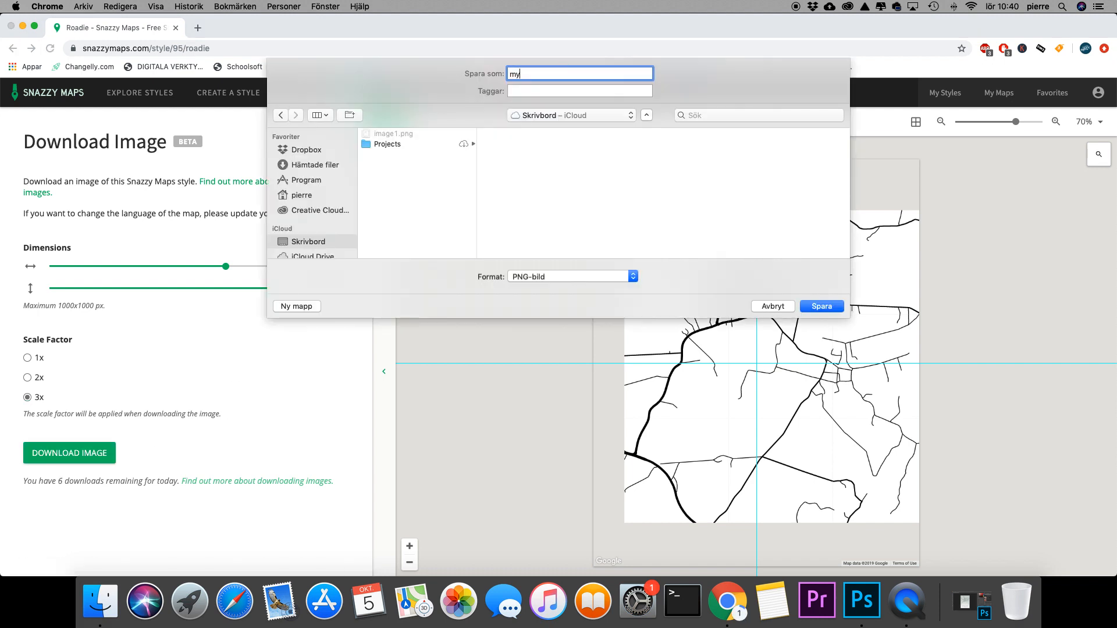
text(name)
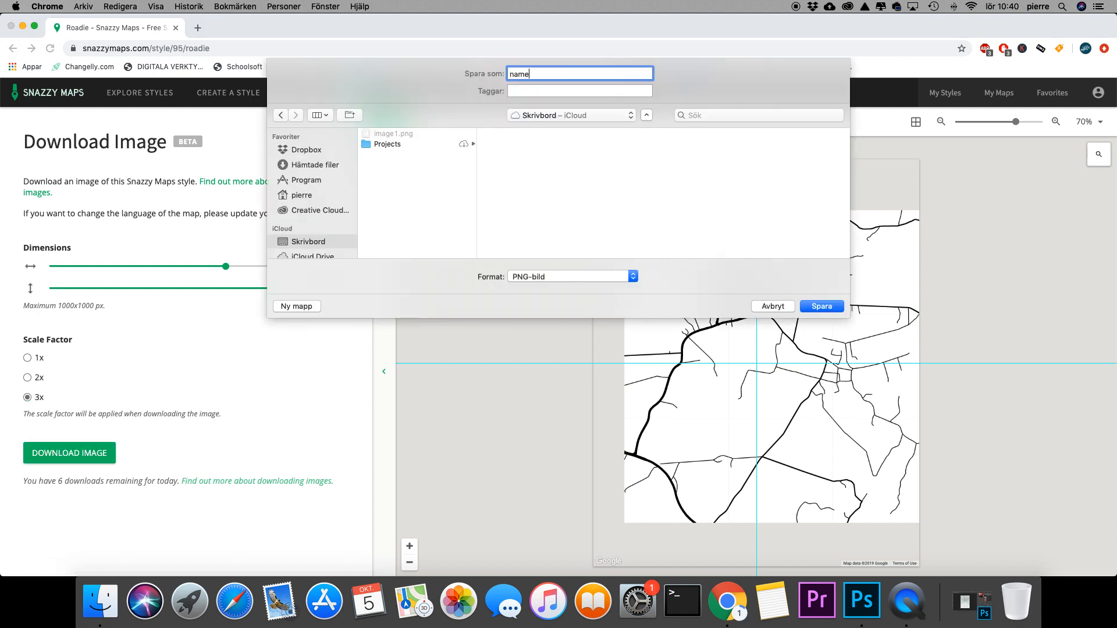
click(821, 307)
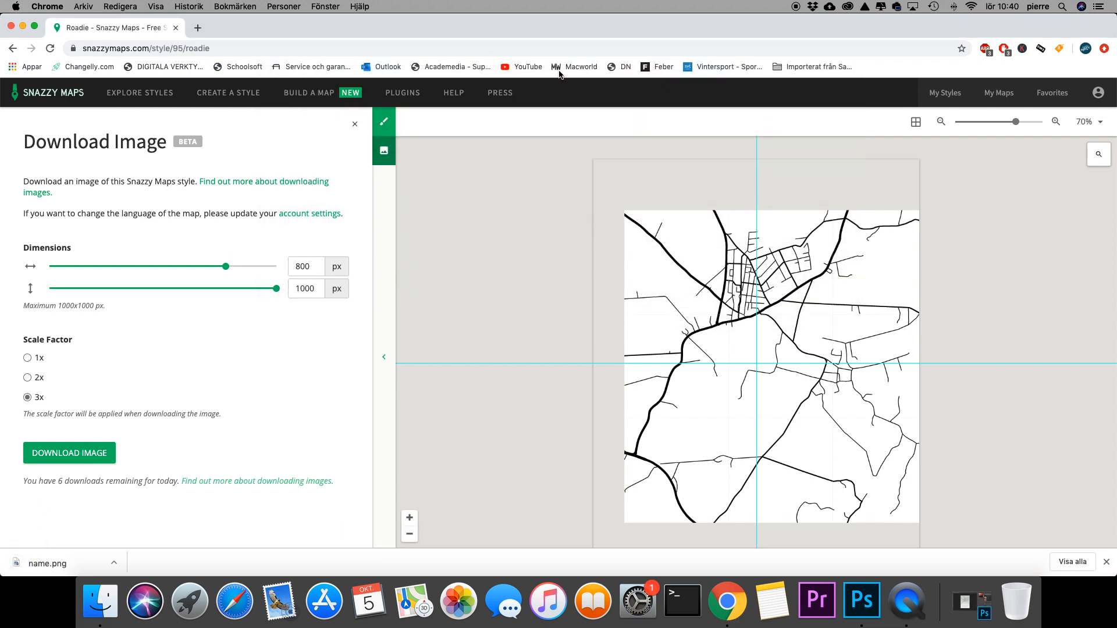
mouse_move(22, 27)
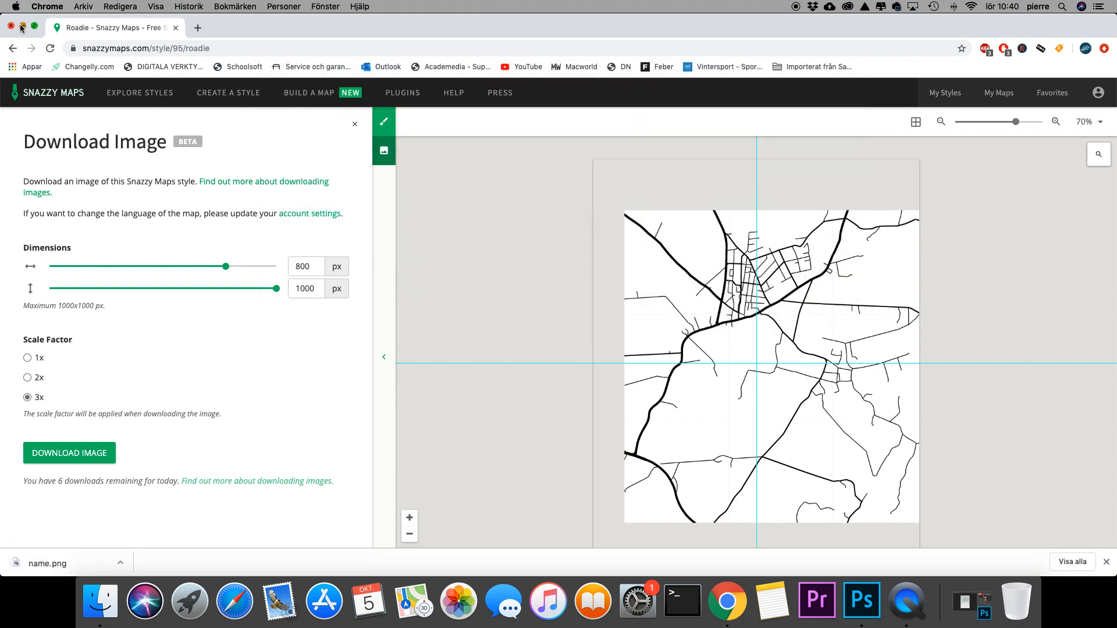
Bring the Photoshop poster document forward and target the MAPS layer group.
click(839, 601)
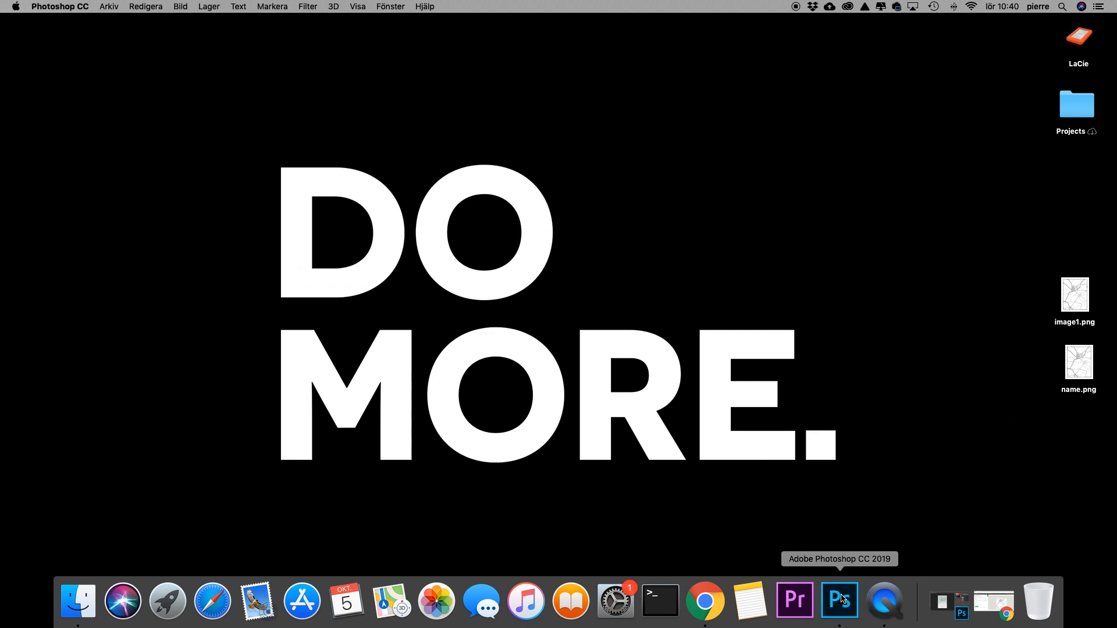
click(839, 601)
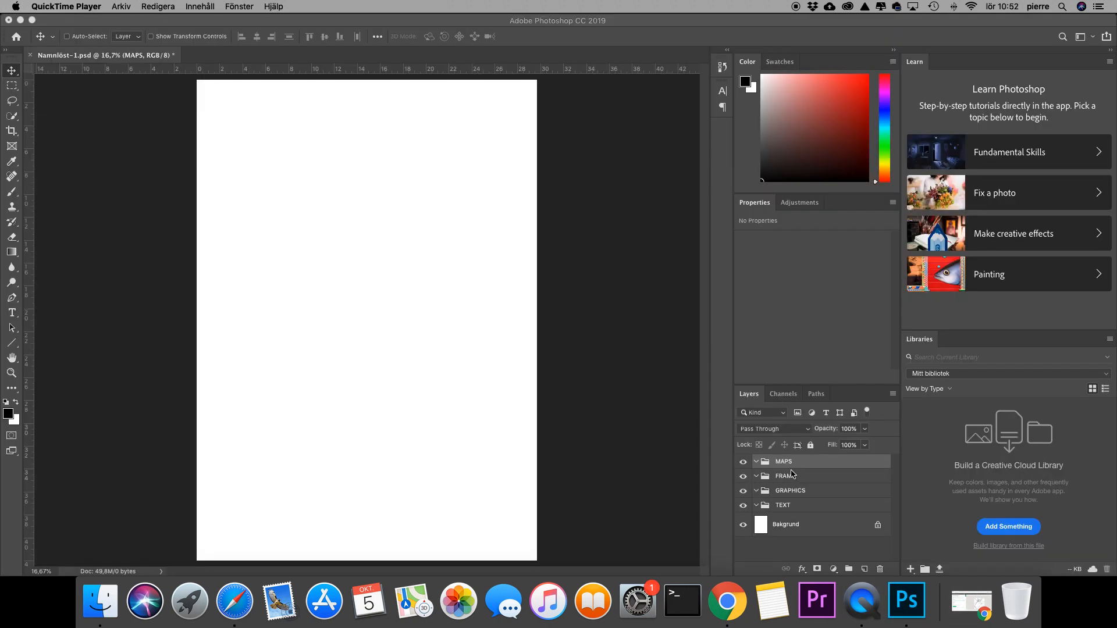
mouse_move(786, 473)
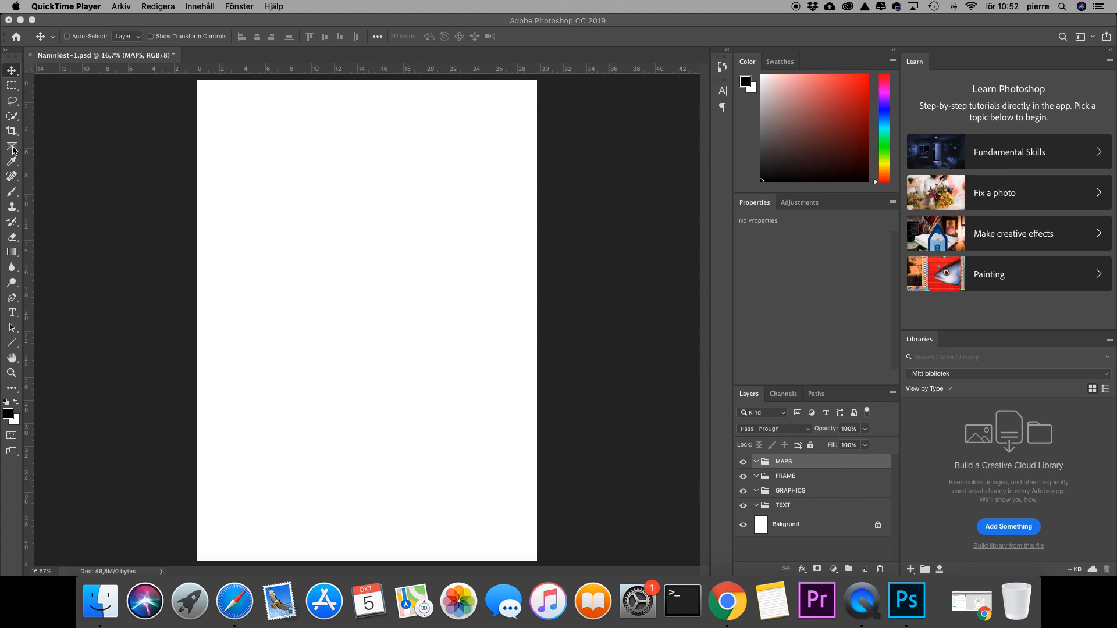
mouse_move(11, 146)
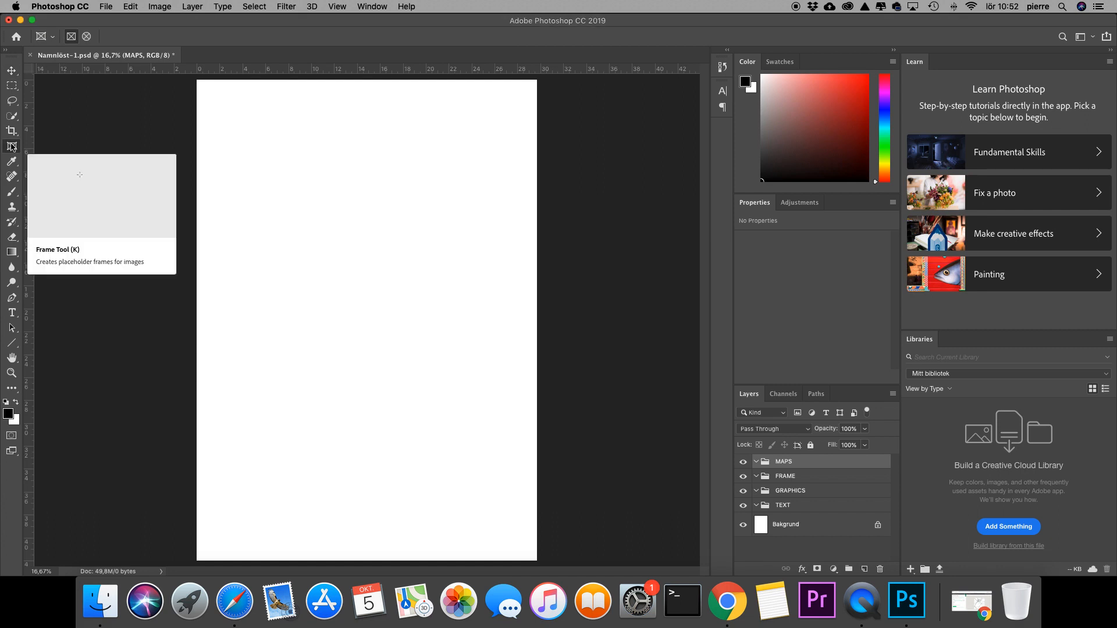
mouse_move(206, 115)
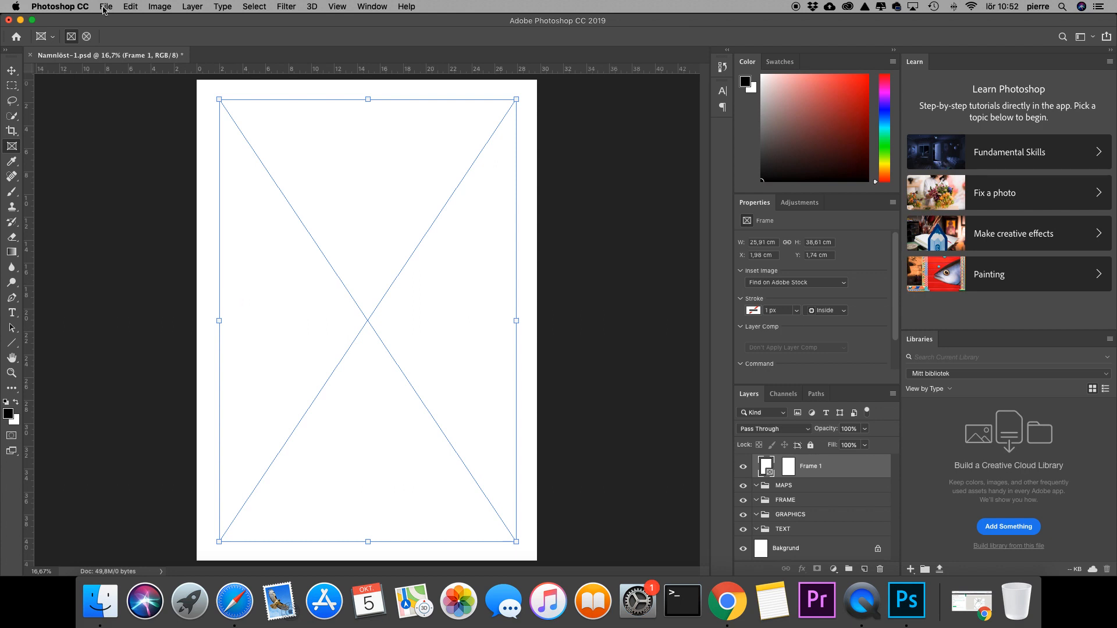
Place name.png from the Desktop into the poster as a linked image.
click(106, 6)
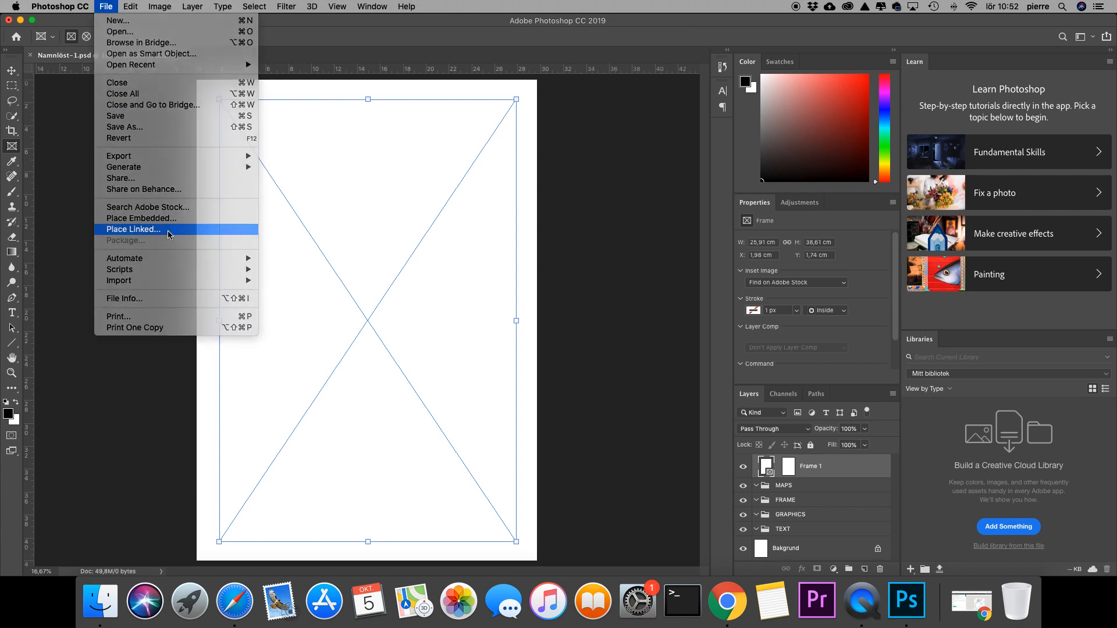
click(132, 228)
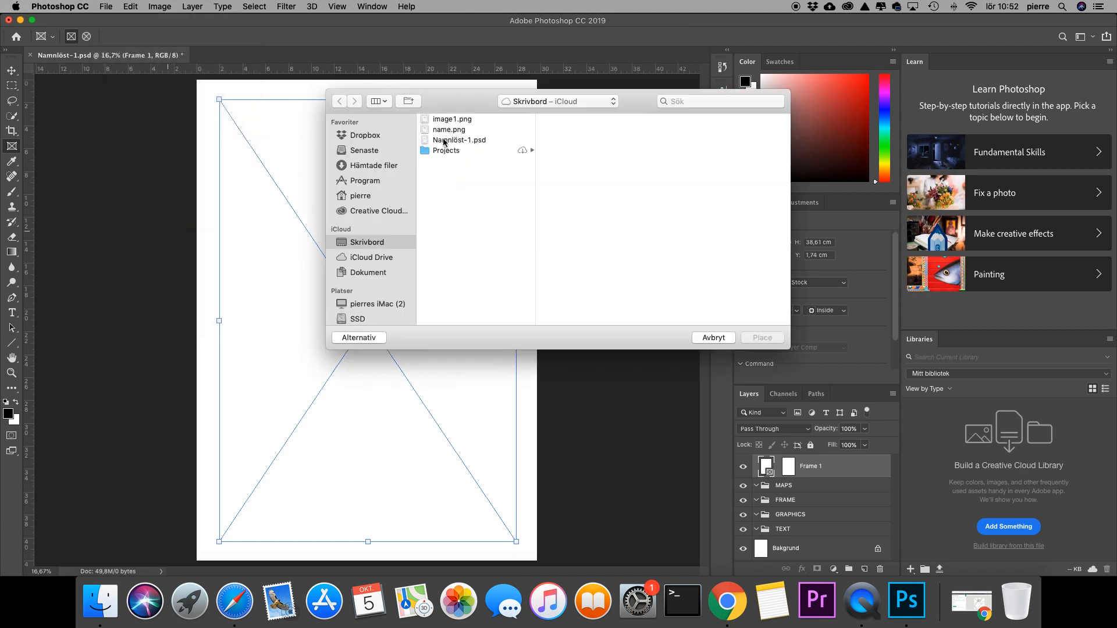
click(448, 130)
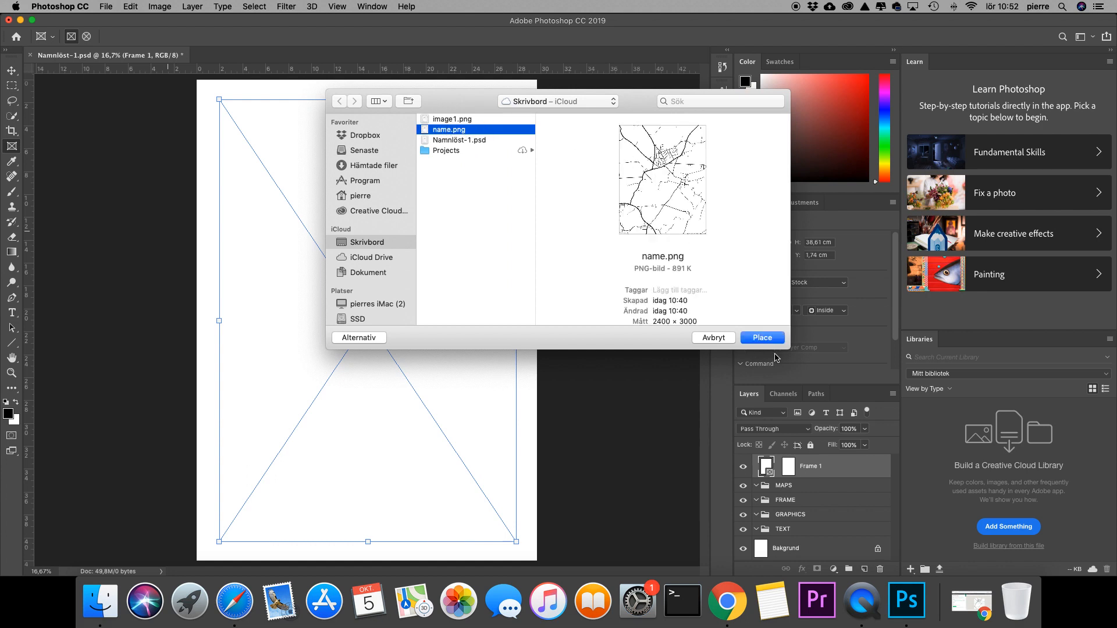
click(762, 337)
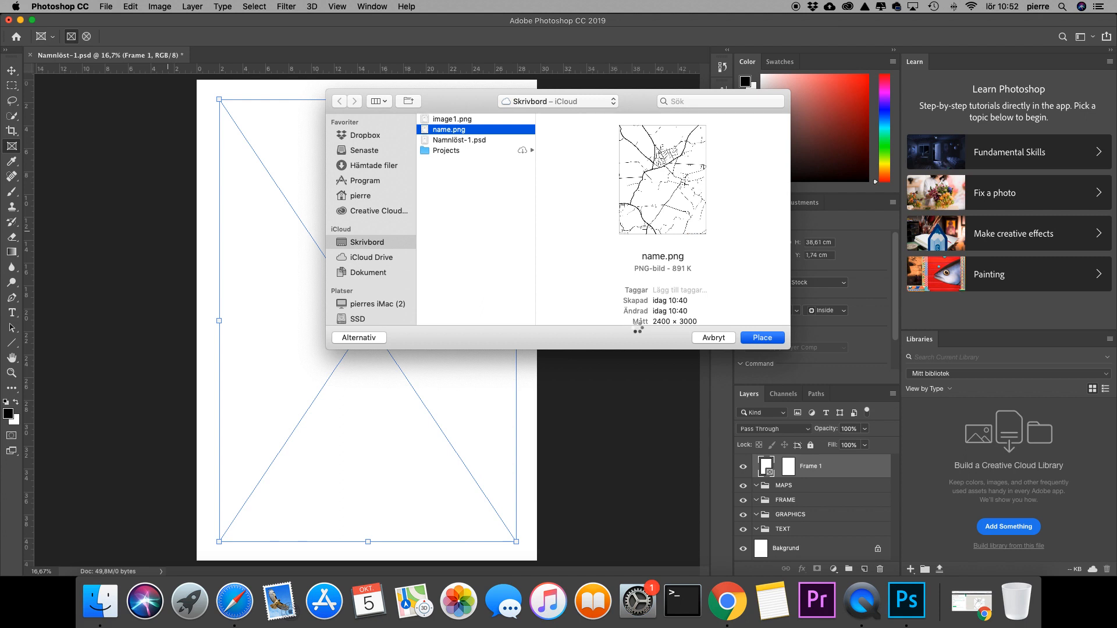
Confirm the map filling the frame and move its layer into the MAPS group.
click(762, 336)
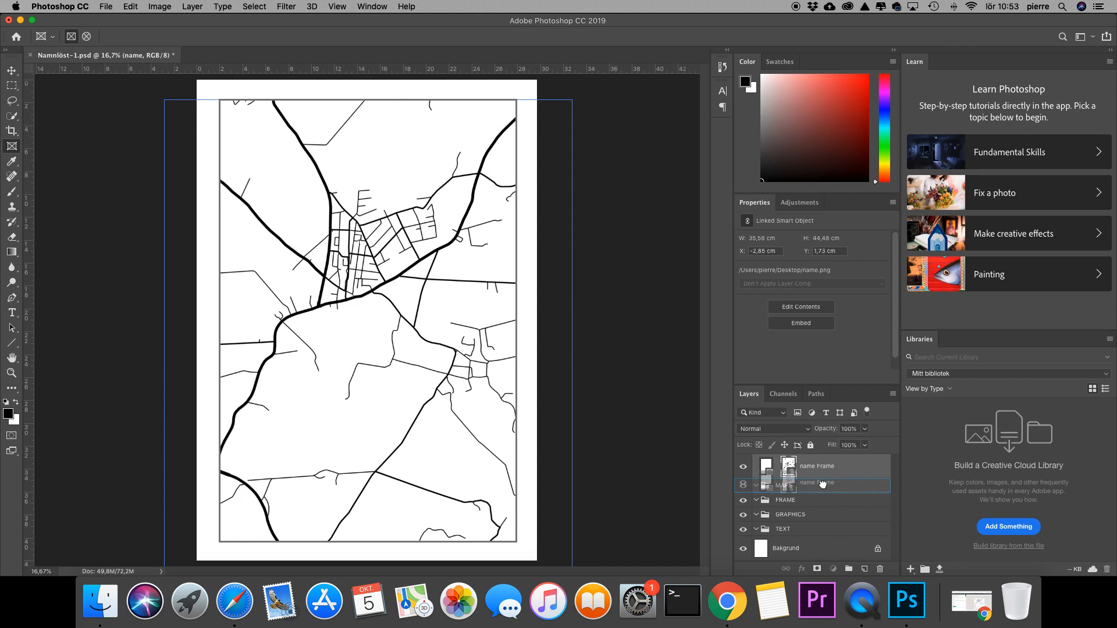
click(826, 481)
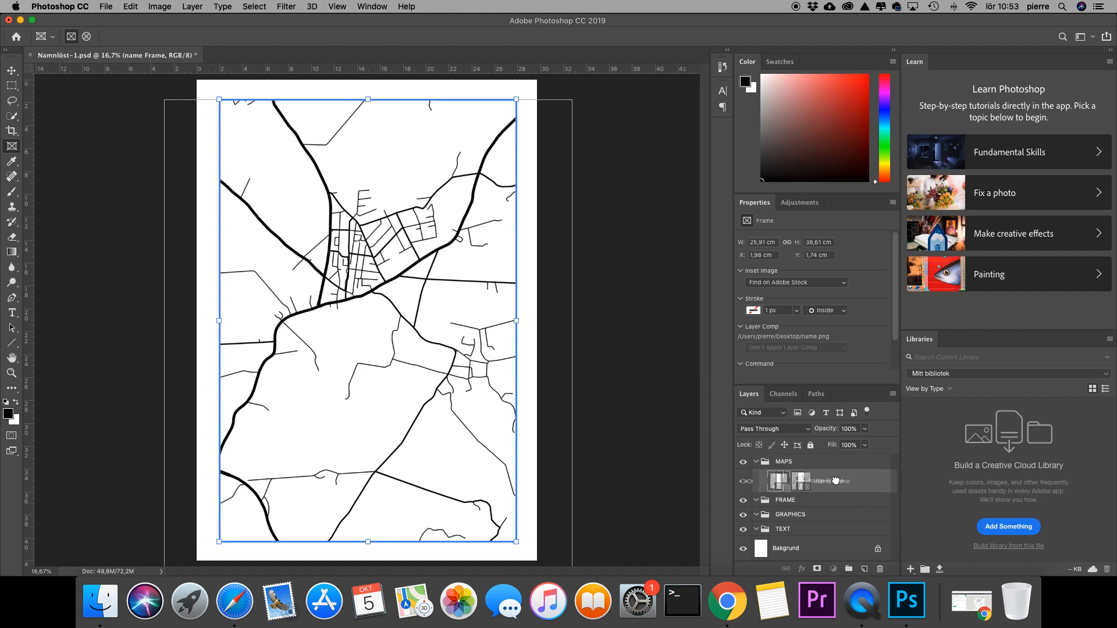
Duplicate the name Frame map layer and rename the copy Gradient.
click(864, 568)
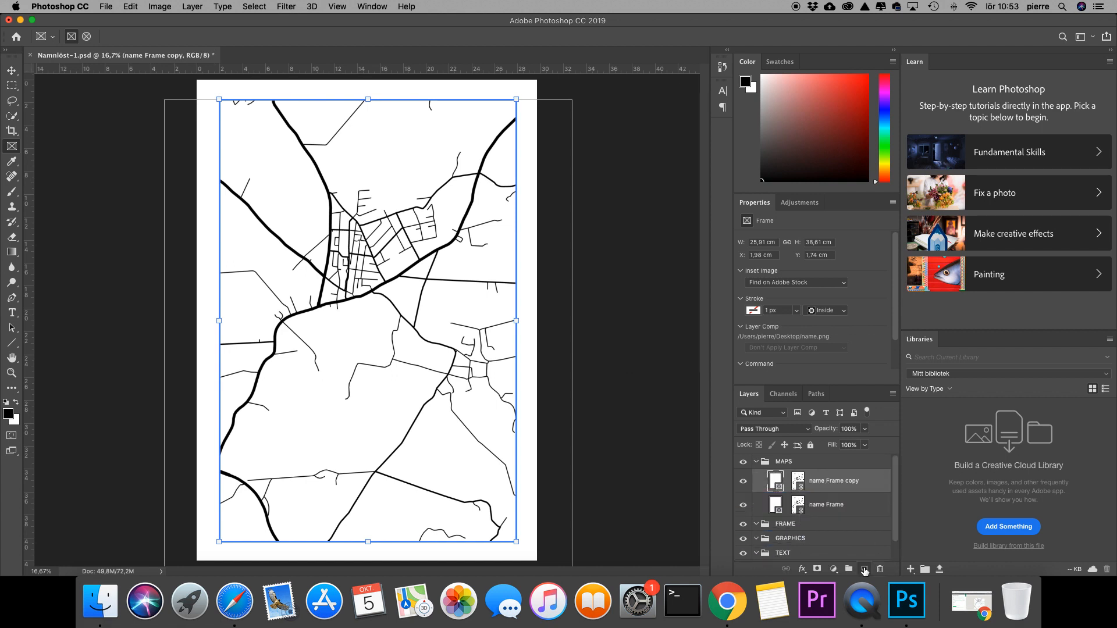
double_click(832, 481)
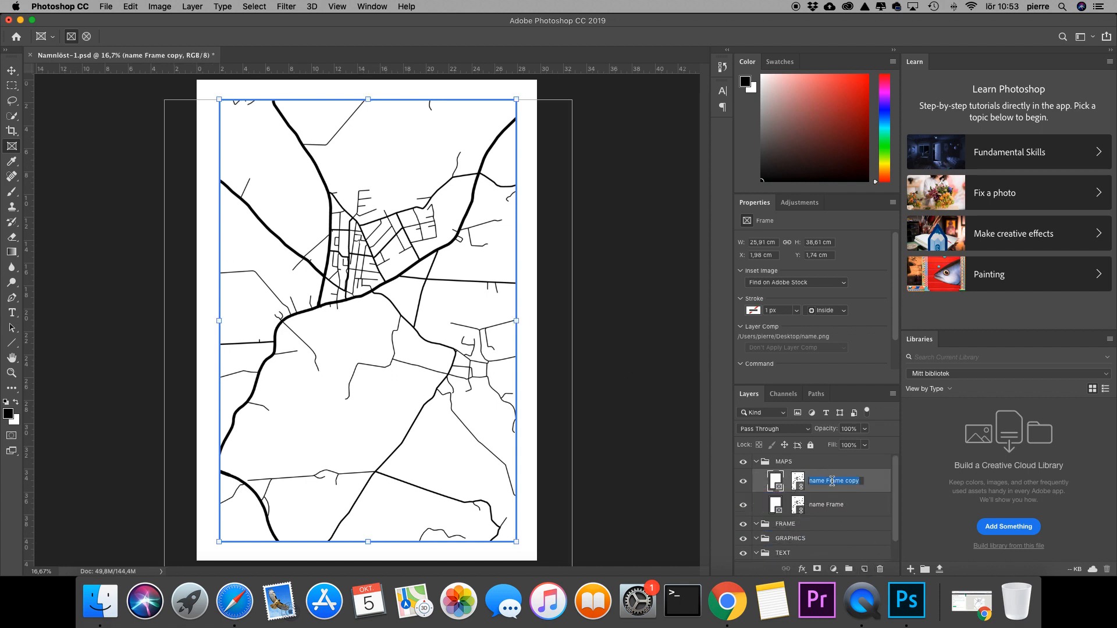
text(Gradient)
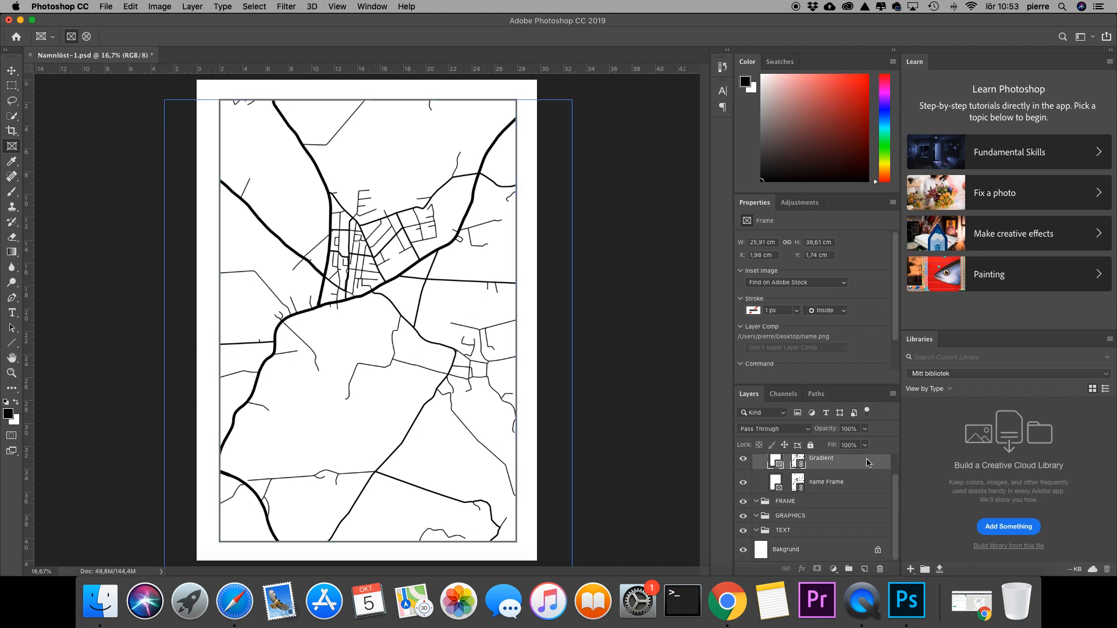
Give the Gradient layer a grey-green Color Overlay at about 24% opacity.
double_click(821, 457)
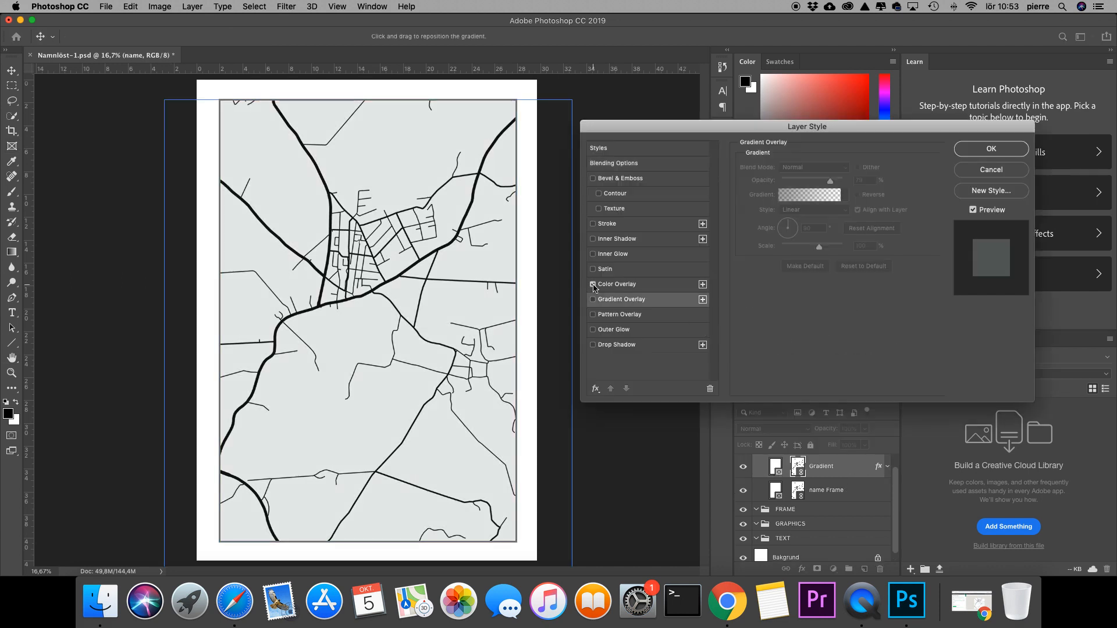
click(592, 283)
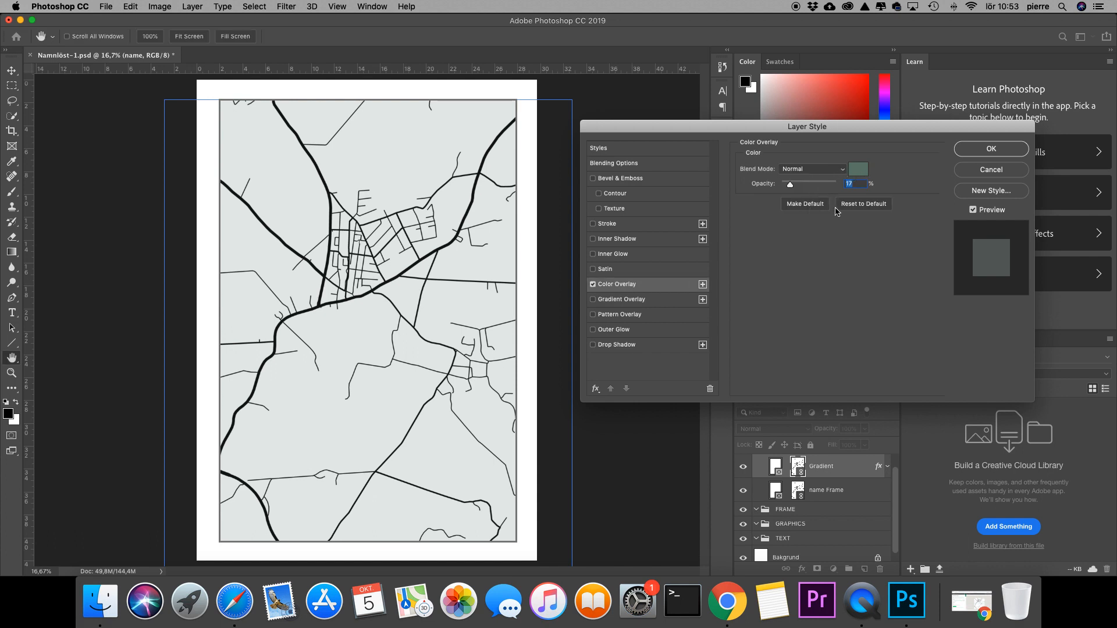
mouse_move(804, 203)
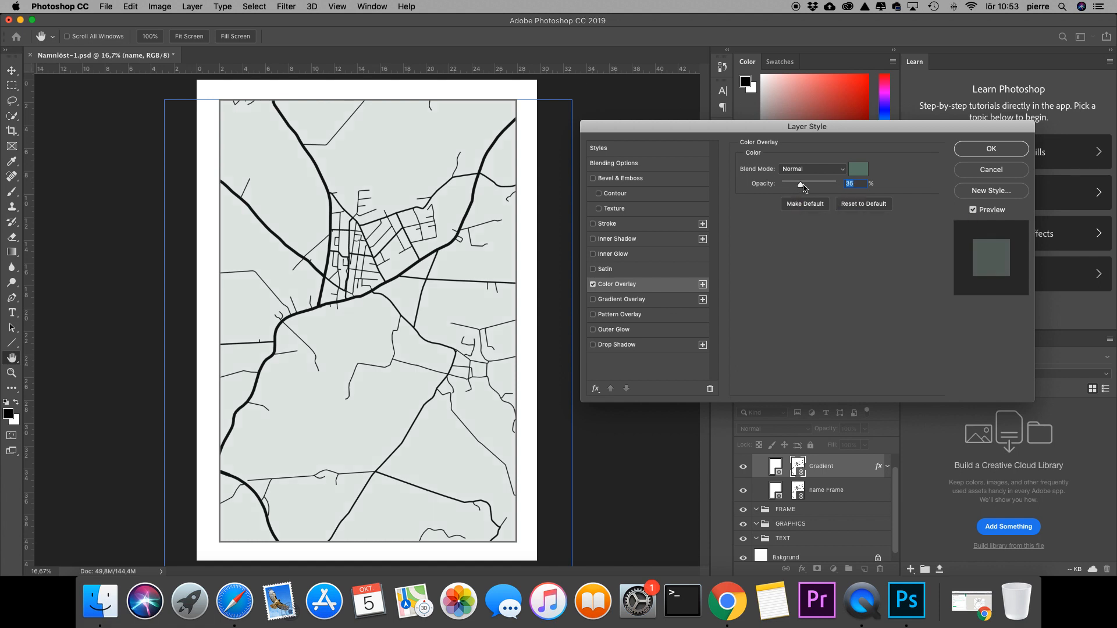
drag(802, 184, 829, 183)
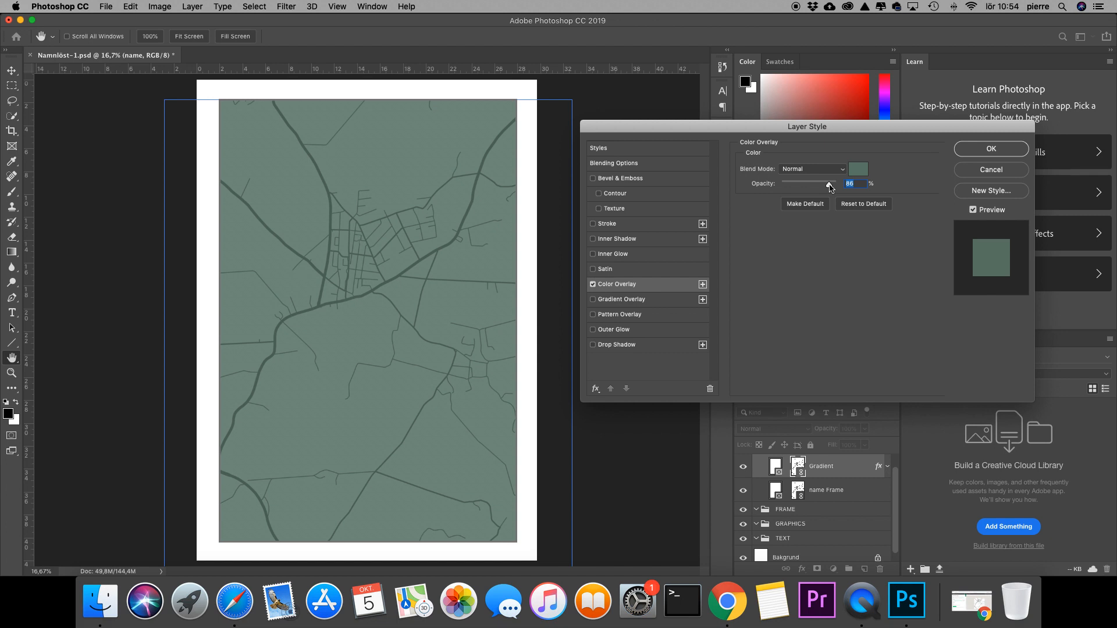
drag(829, 184, 793, 184)
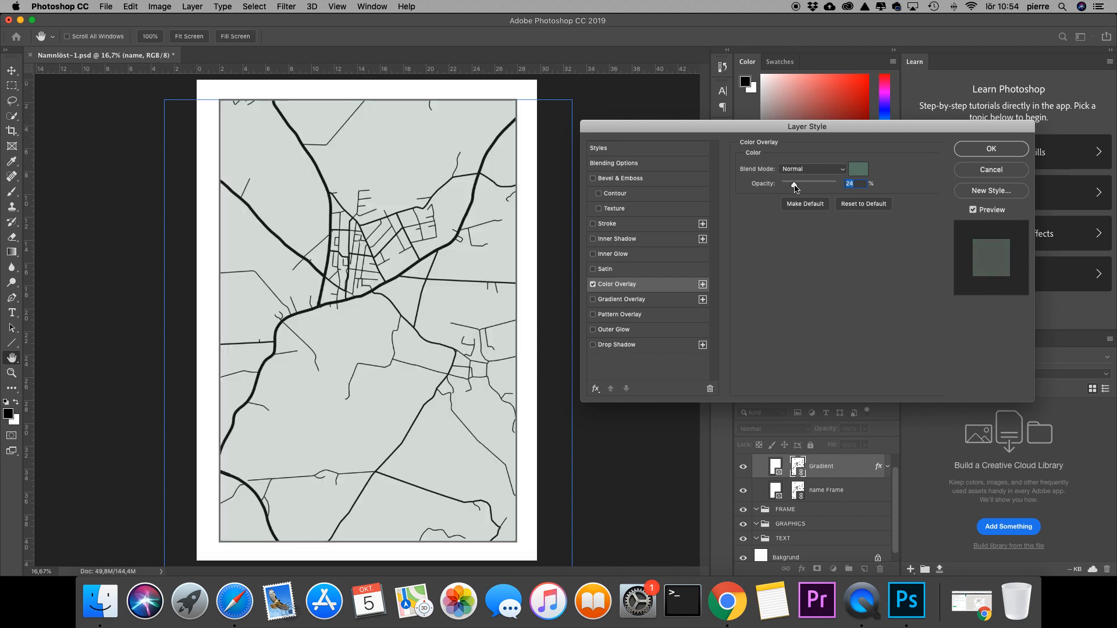
drag(796, 184, 791, 183)
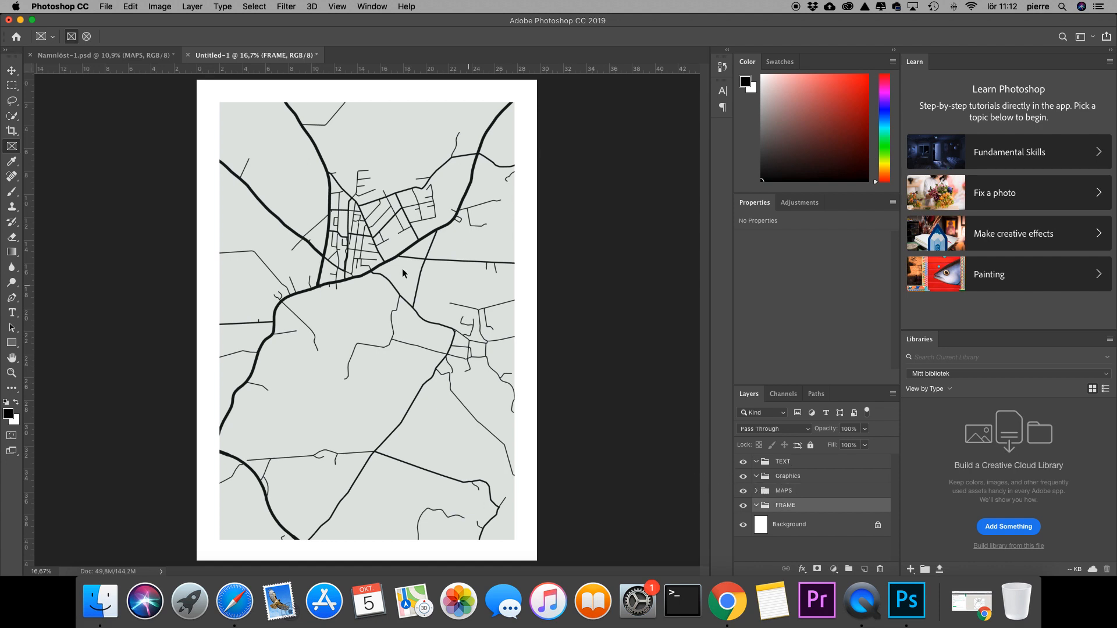
mouse_move(12, 130)
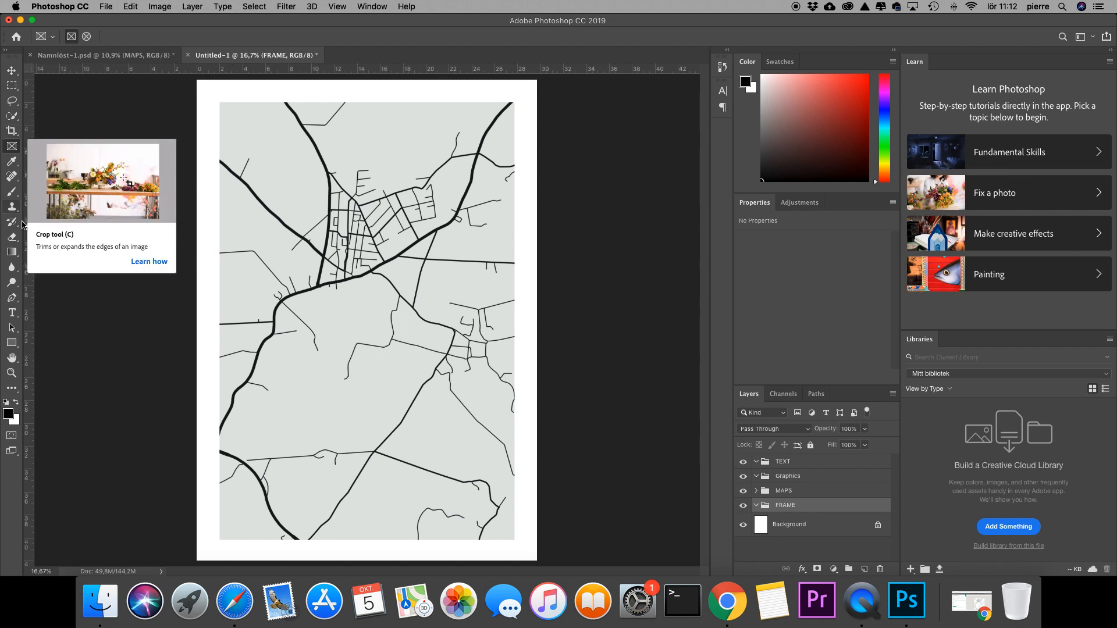
mouse_move(12, 343)
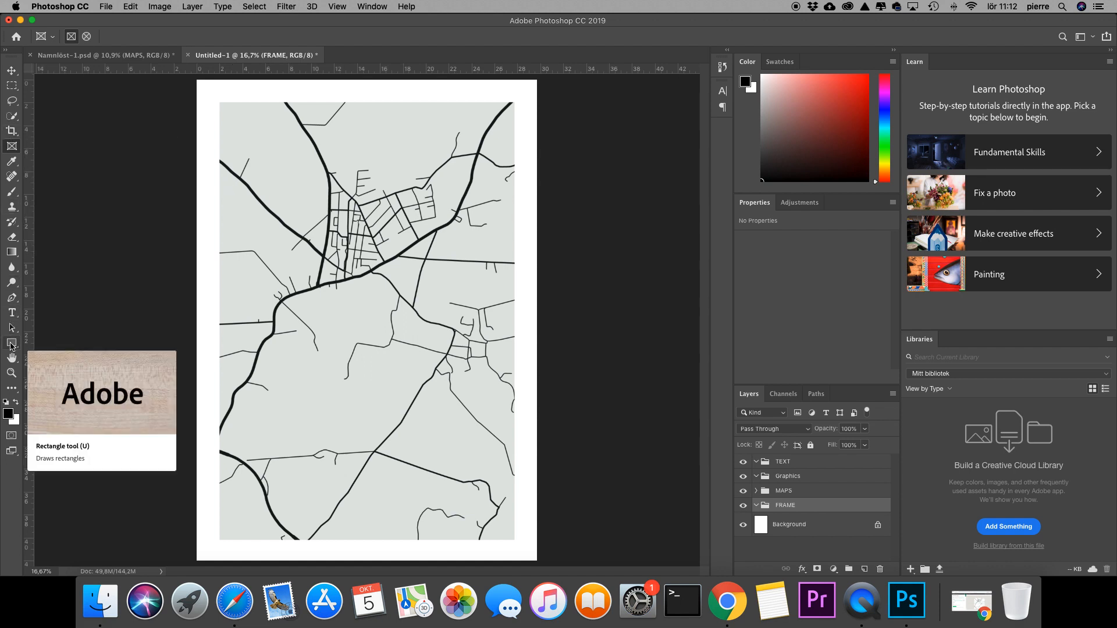
Draw a rectangle over the map with no fill and a 20 px black stroke.
click(11, 343)
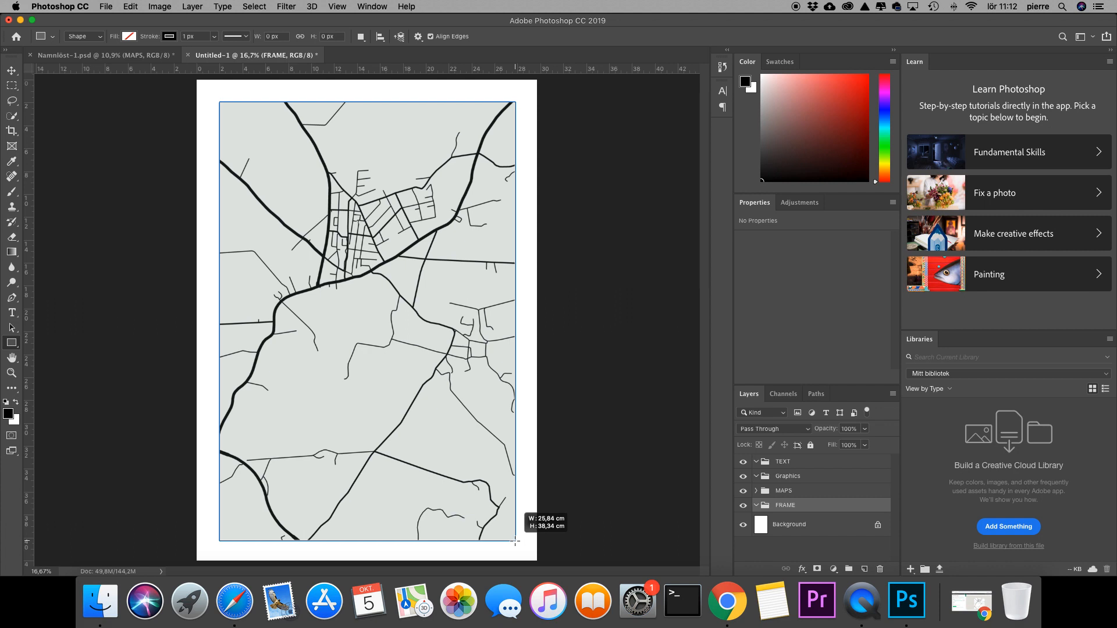
drag(220, 102, 514, 542)
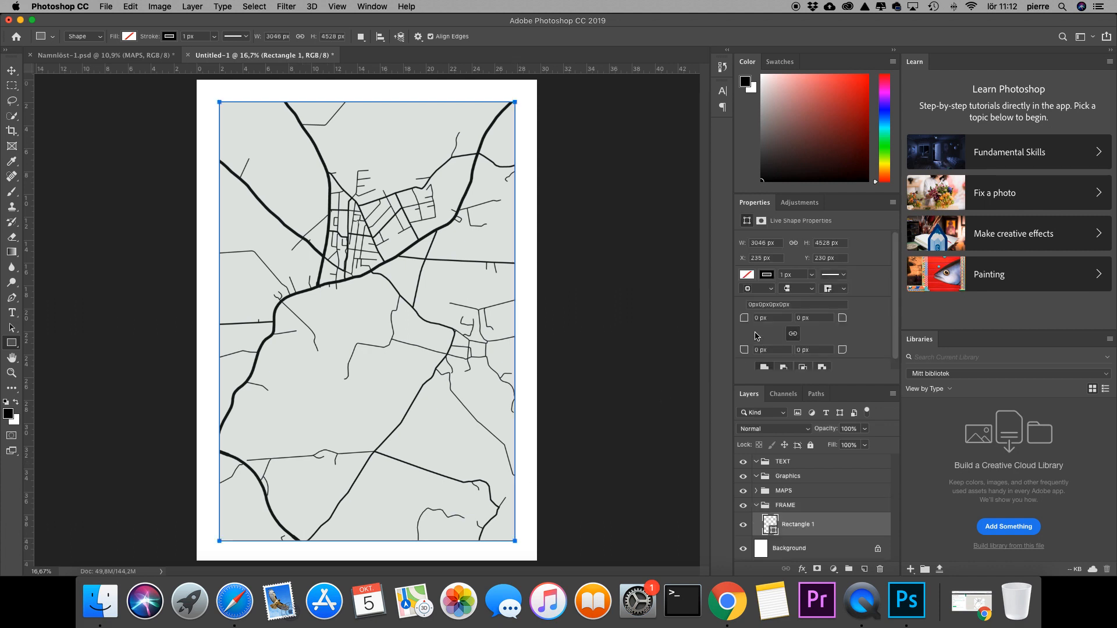
click(789, 274)
text(20)
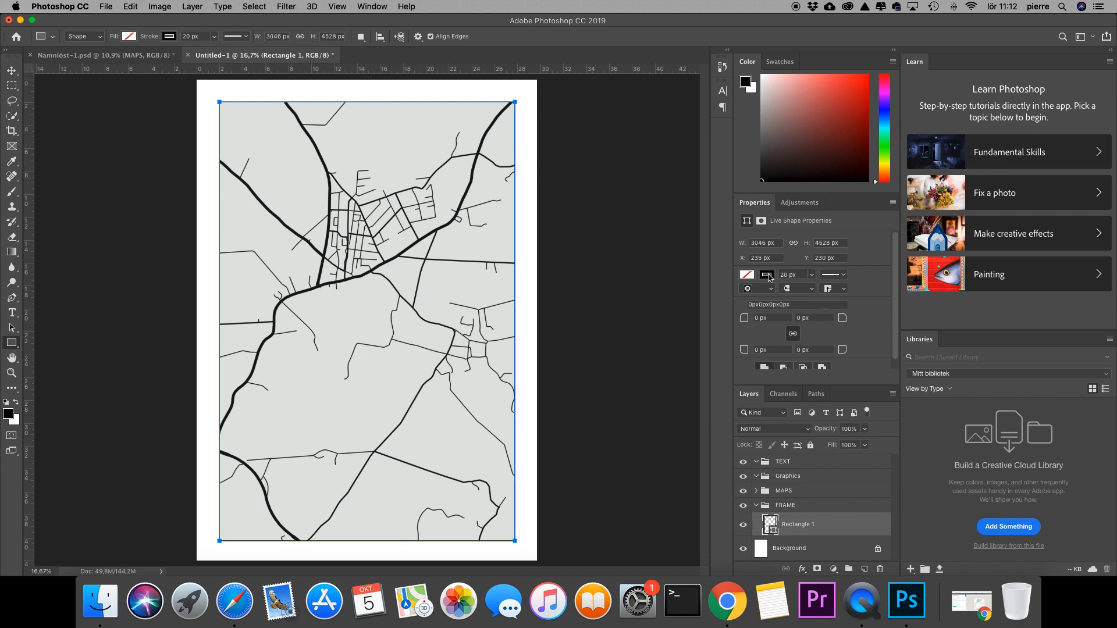
Duplicate the frame rectangle and Free Transform the copy slightly larger.
click(11, 71)
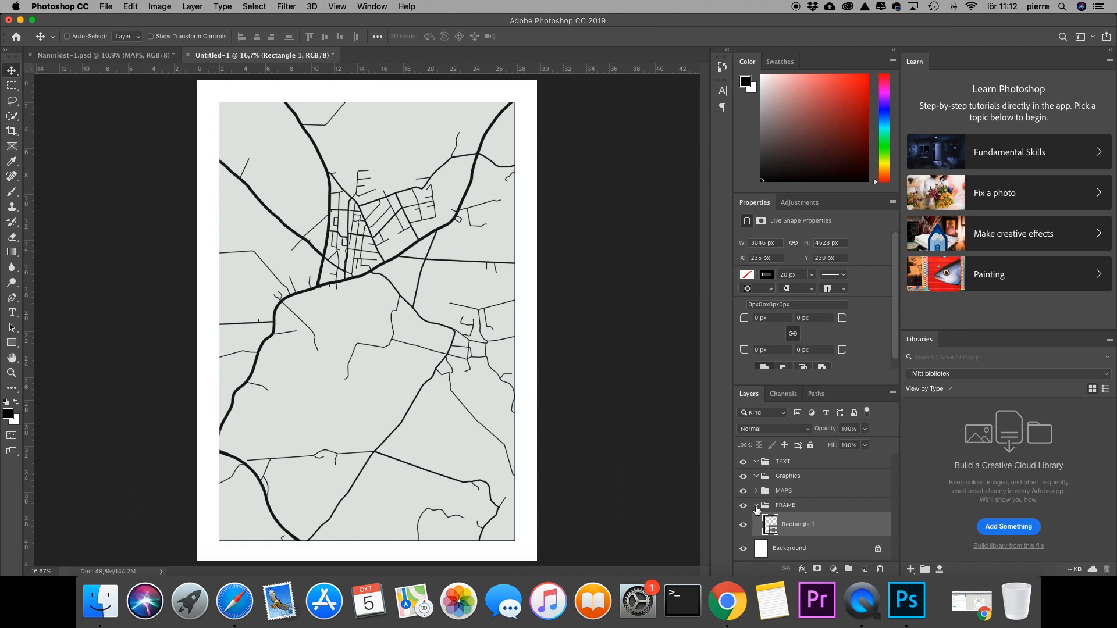
click(784, 505)
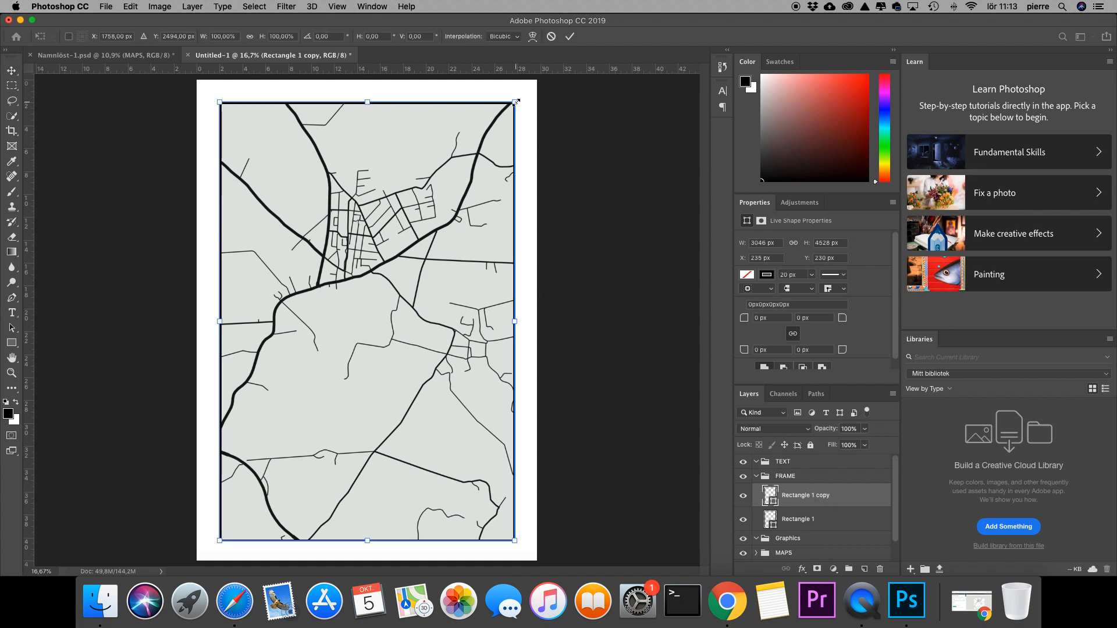
drag(517, 102, 520, 96)
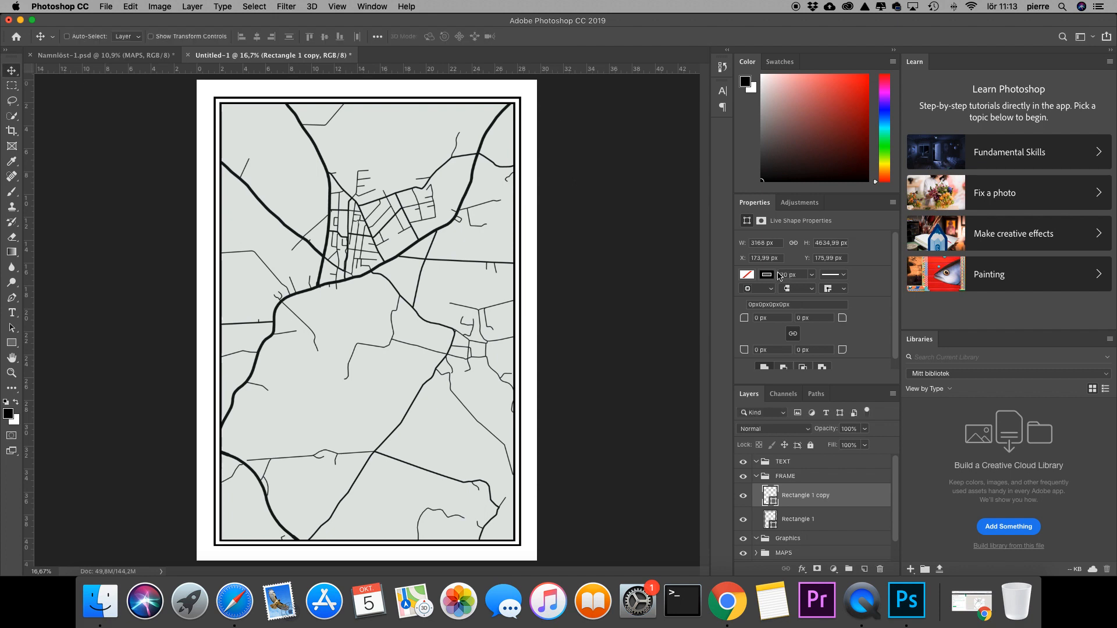
click(787, 274)
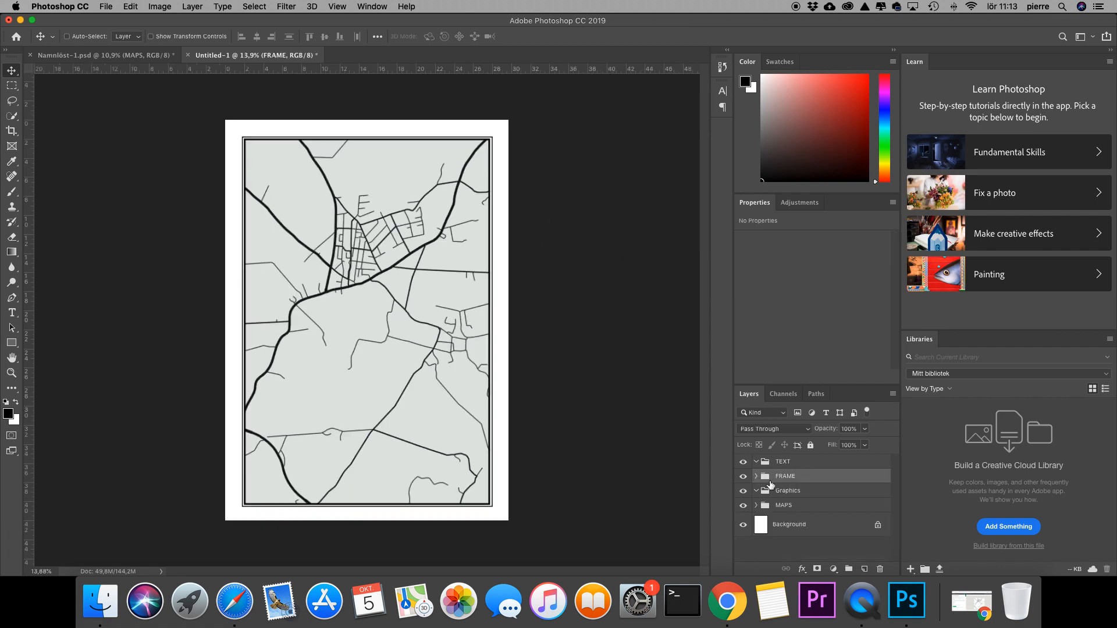
Add a white Solid Color fill layer inside the Graphics group.
click(787, 490)
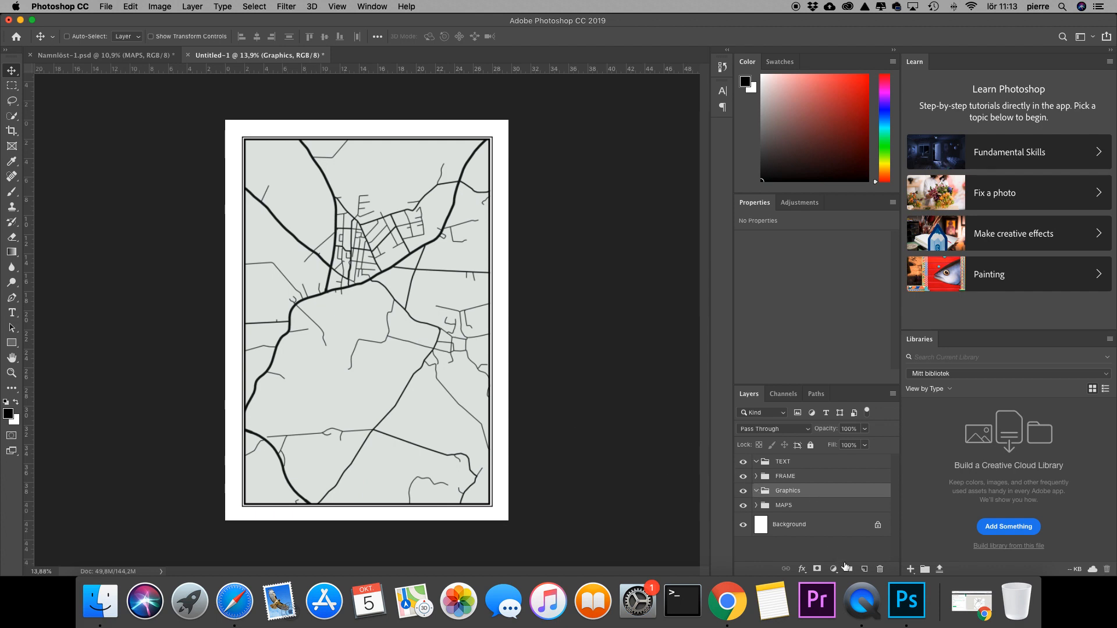
click(833, 569)
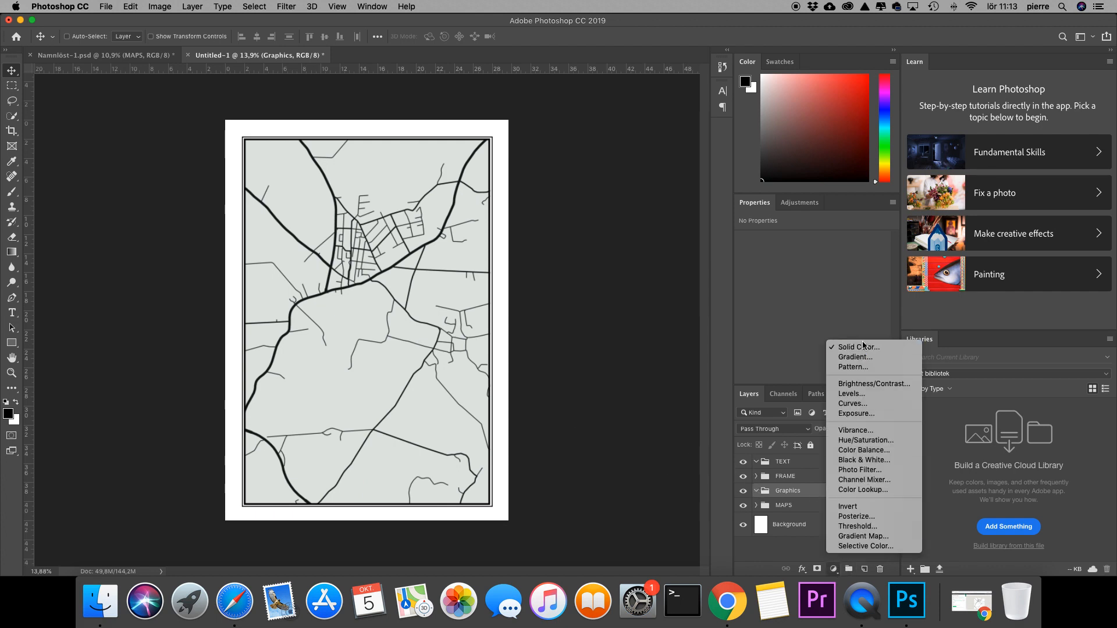
click(856, 347)
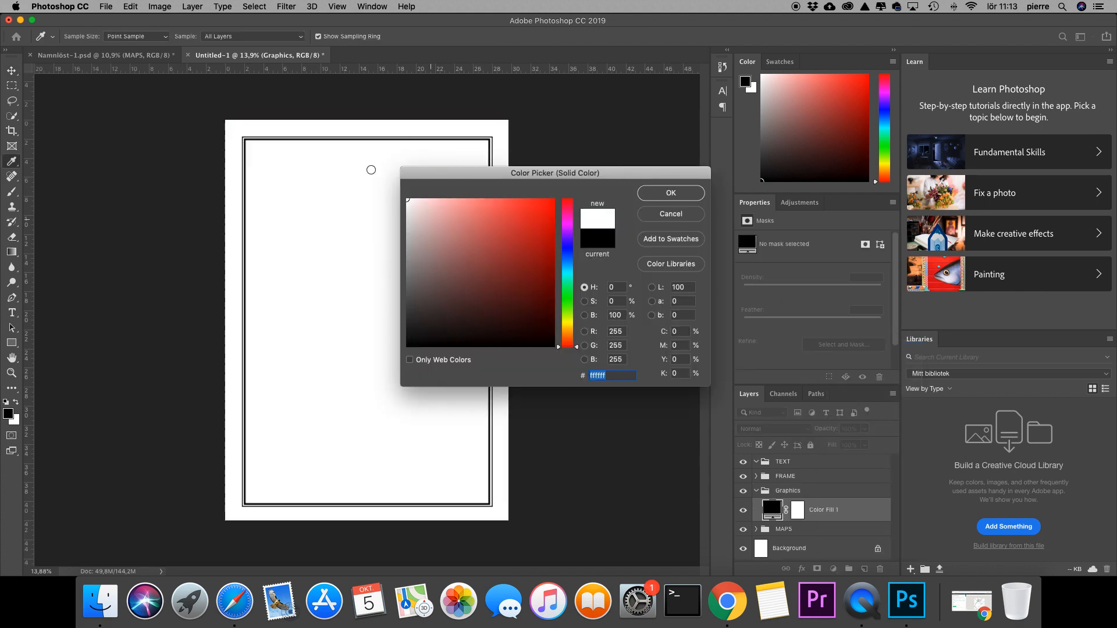
click(668, 192)
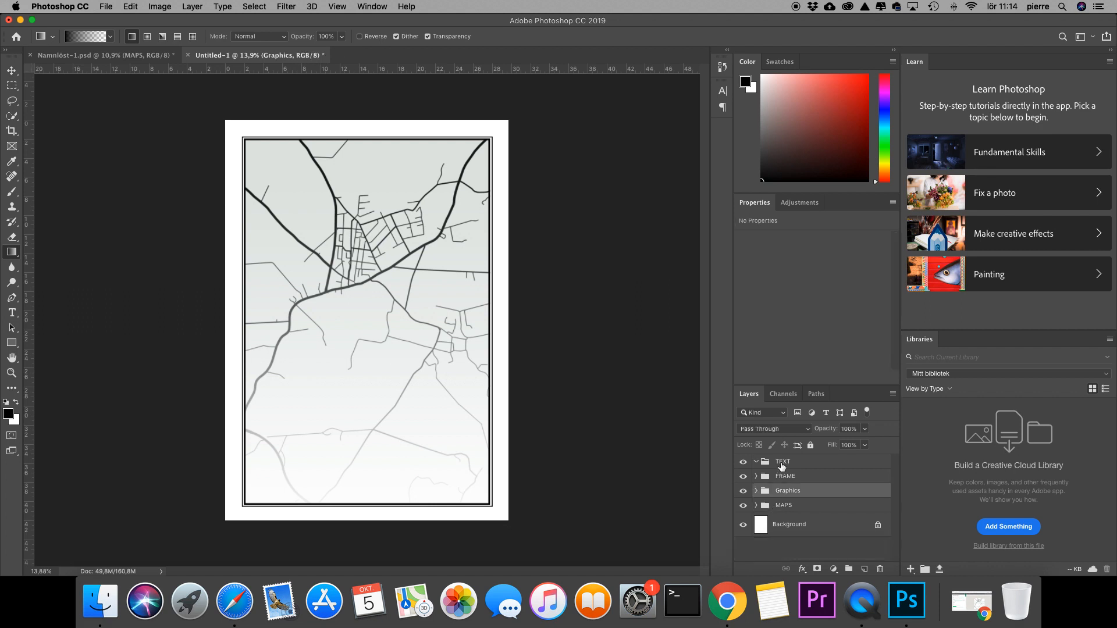
Add the 57.626° coordinates text in the TEXT group and set it to Lato Thin.
click(783, 461)
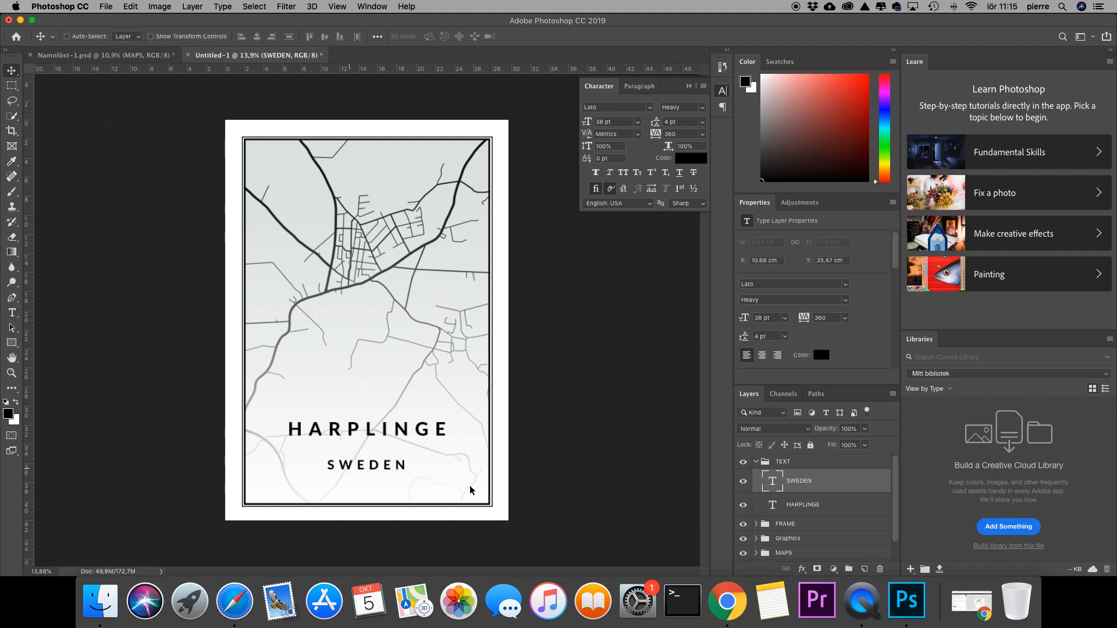
text(57.626°N/35.4)
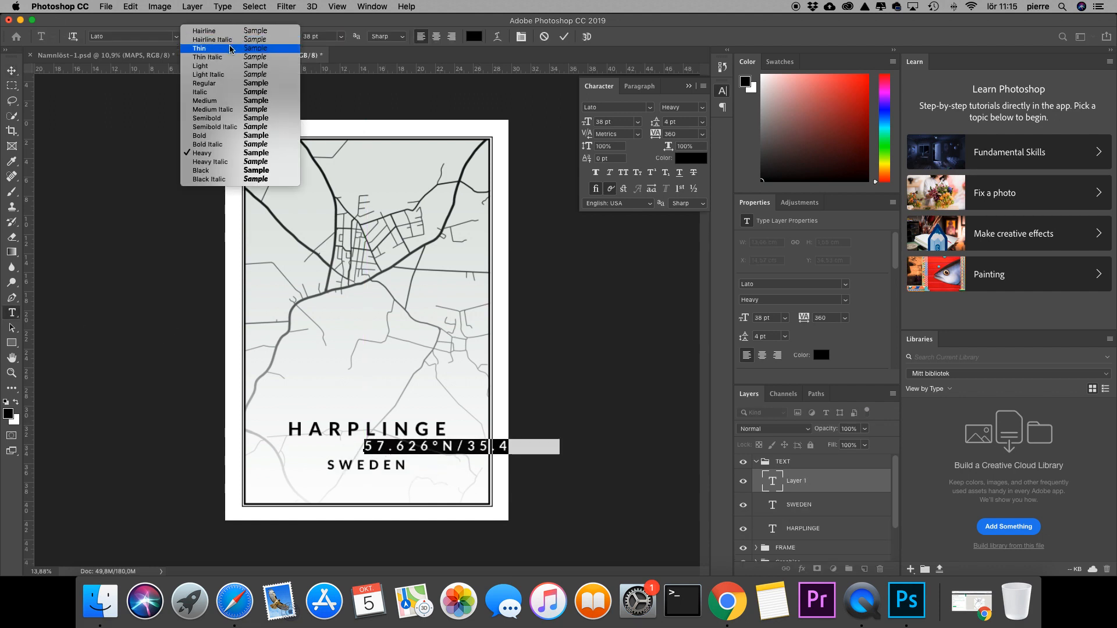
click(200, 48)
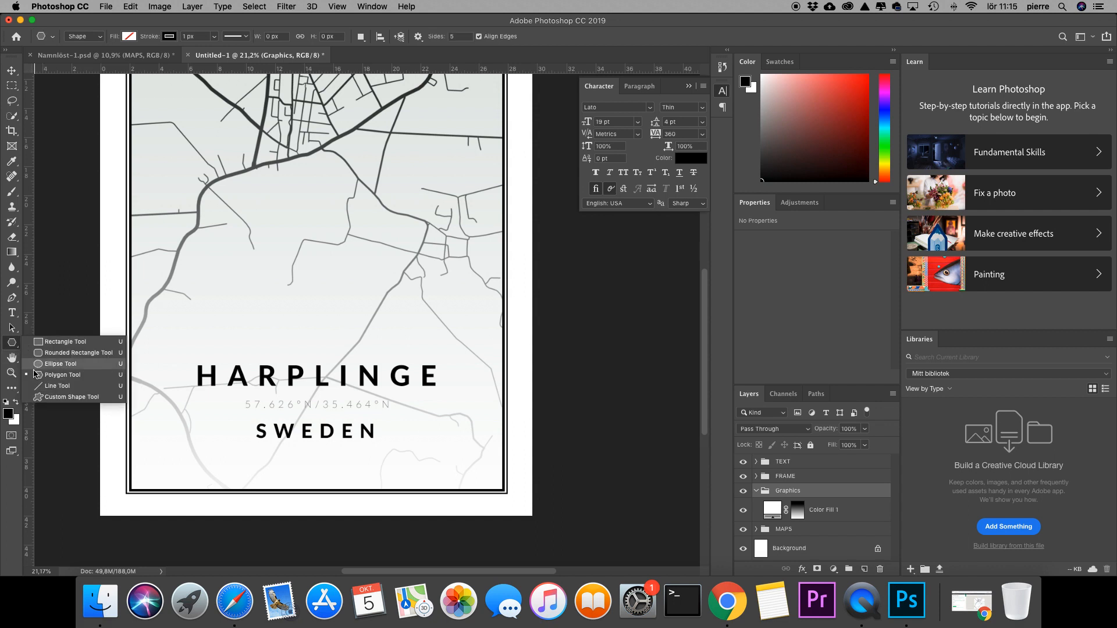
Draw a short horizontal line left of the coordinates text.
click(56, 385)
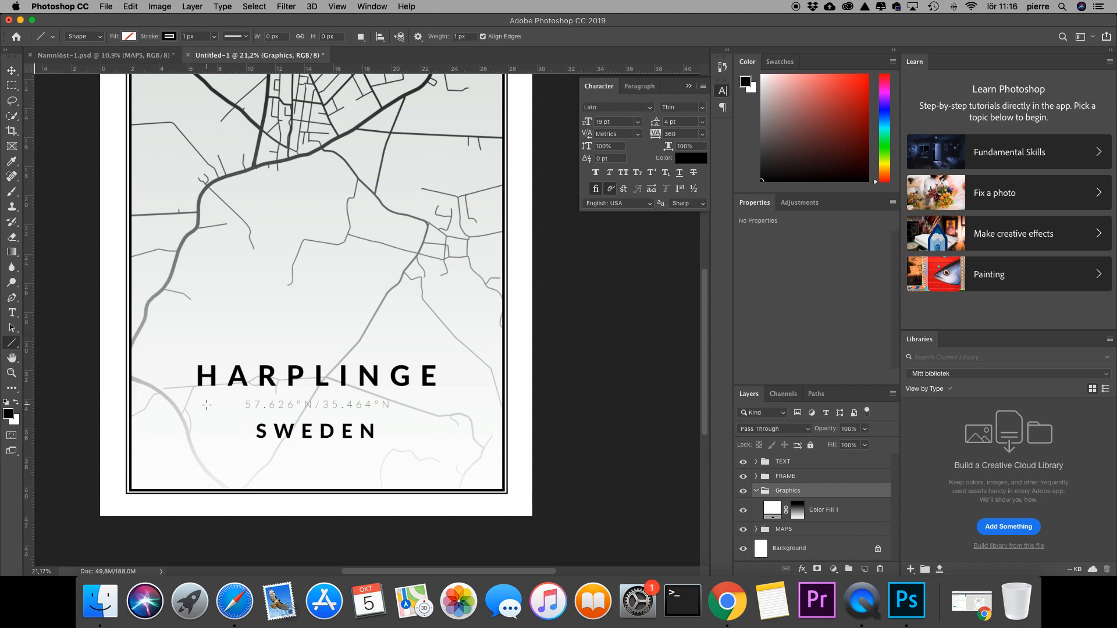
drag(206, 405, 238, 405)
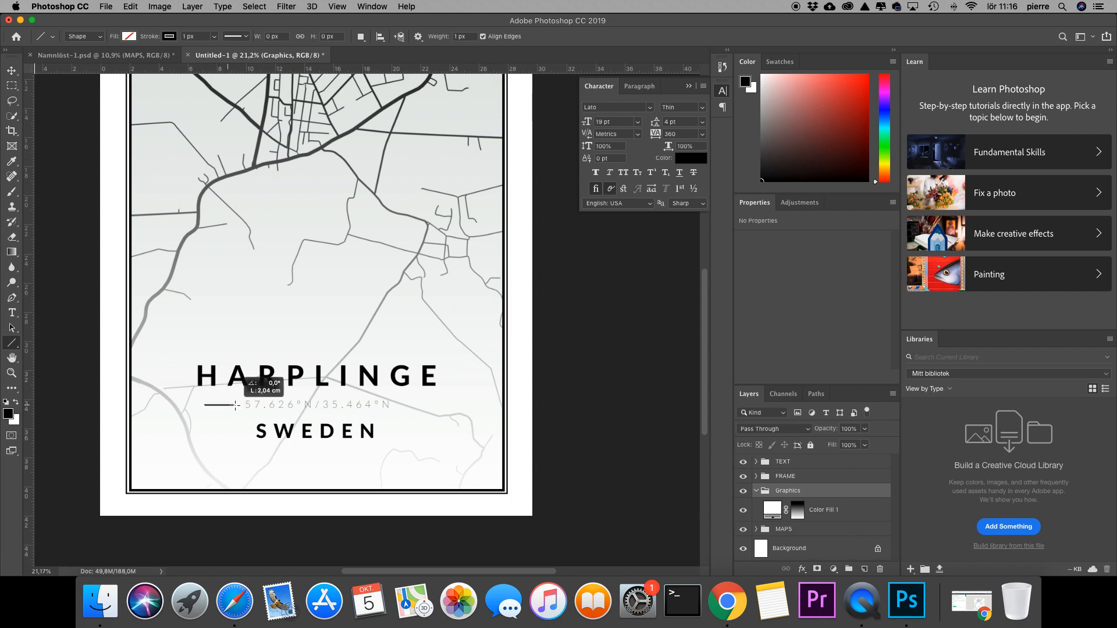
drag(207, 405, 240, 405)
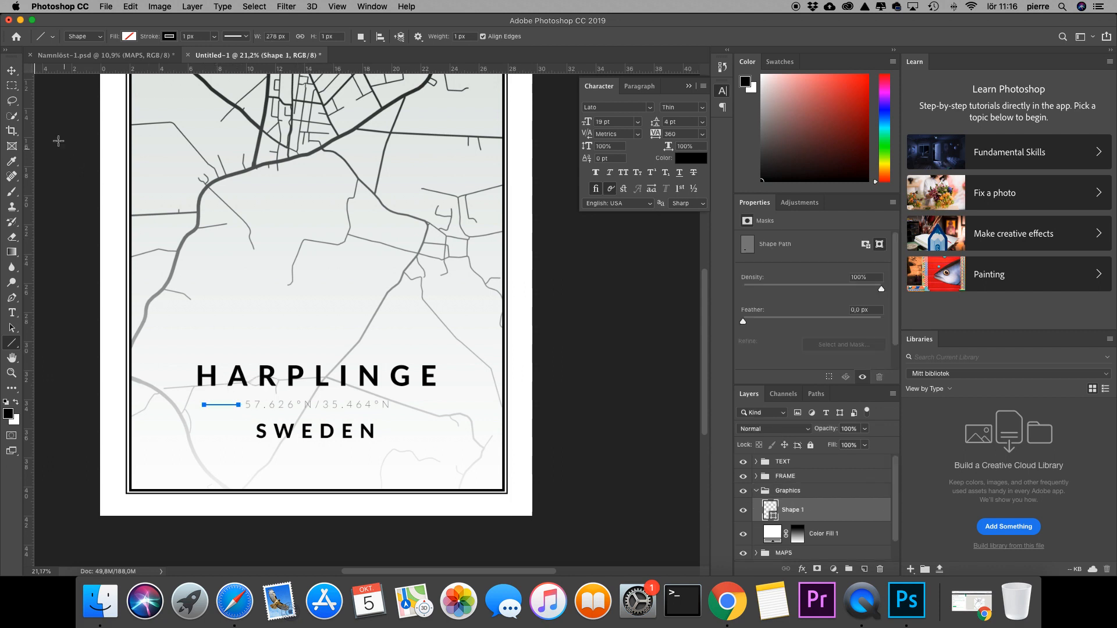
Duplicate the line and move the copy to the right of the coordinates.
click(13, 71)
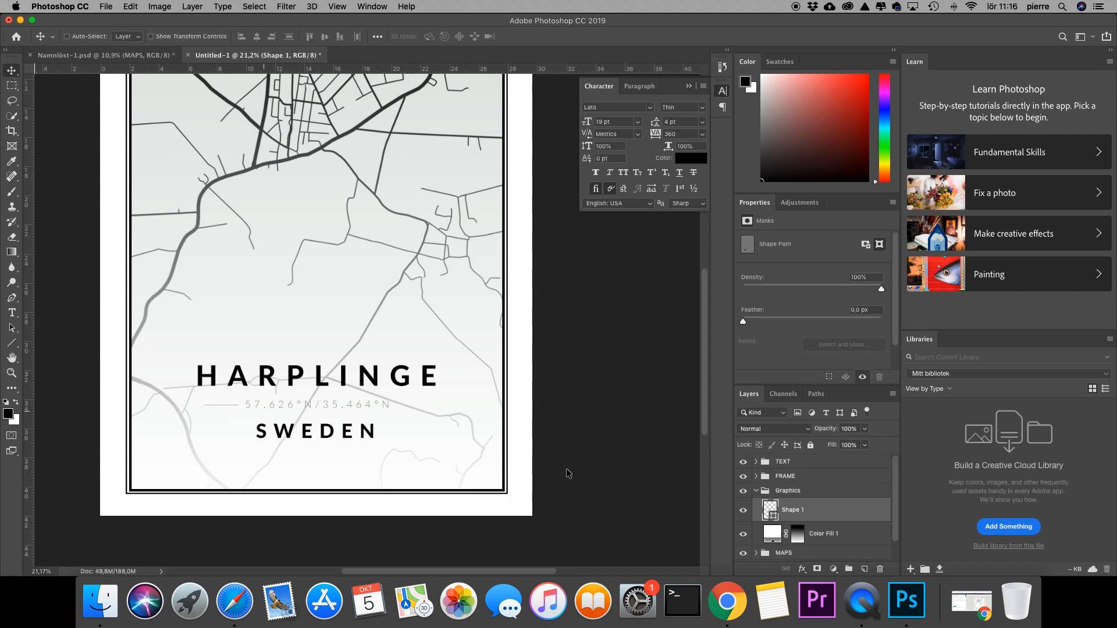
key(cmd+j)
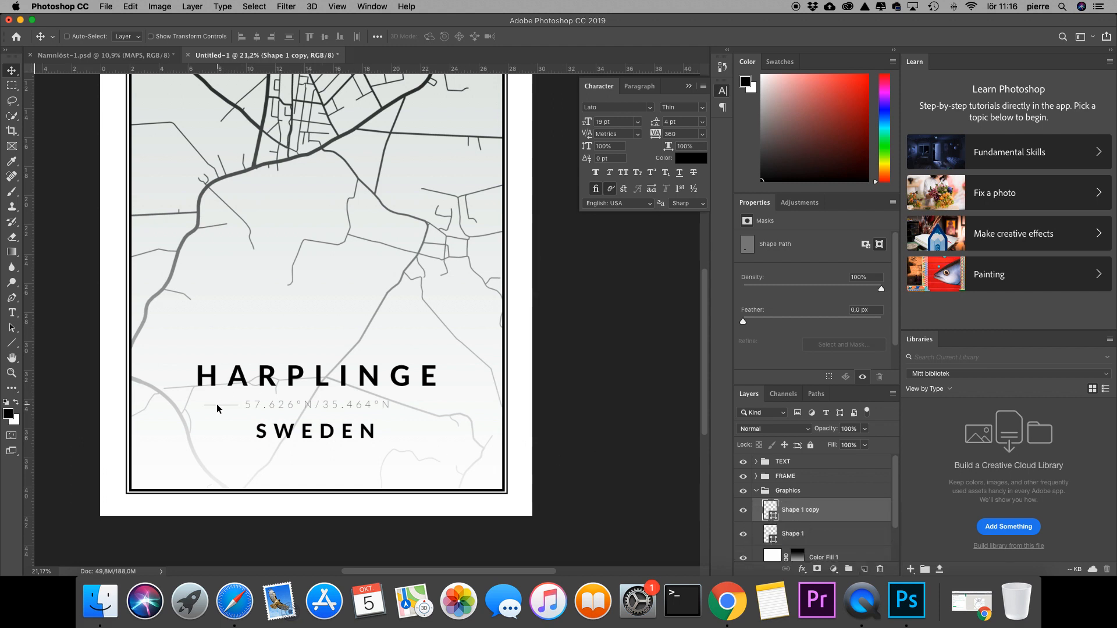
drag(217, 406, 418, 406)
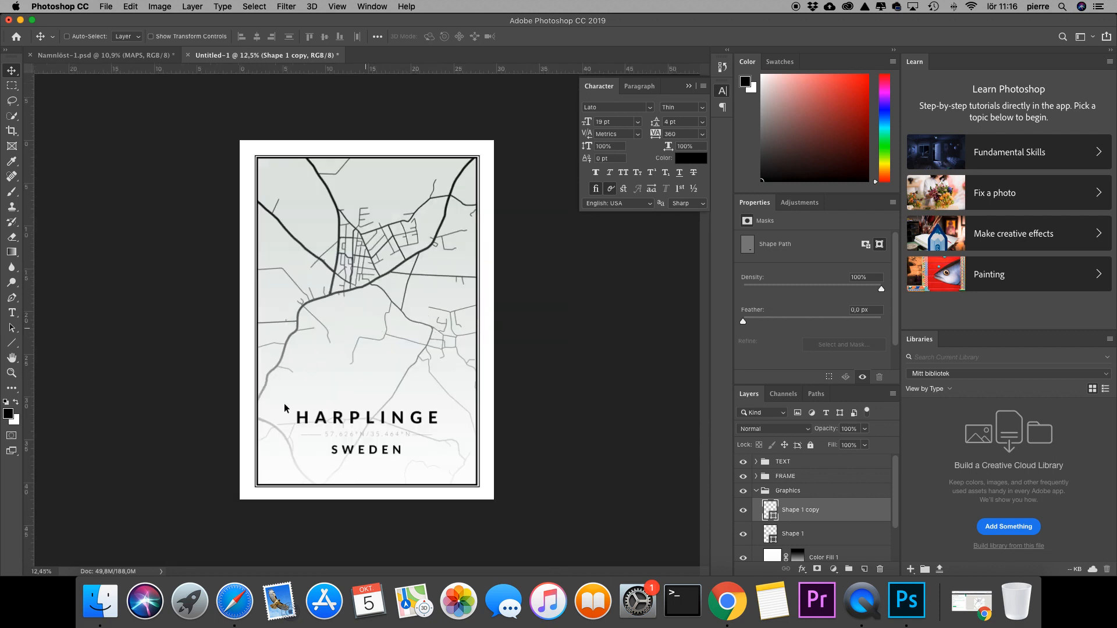
Open PosterTemplate.psd showing the Harplinge map cropped into a circle.
click(105, 6)
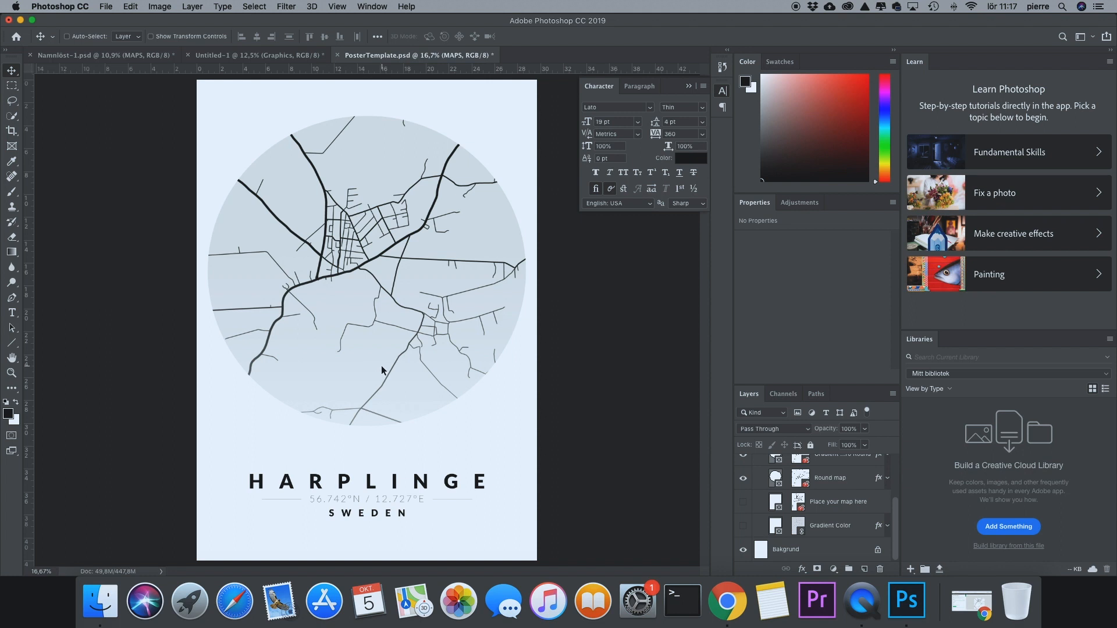
mouse_move(270, 339)
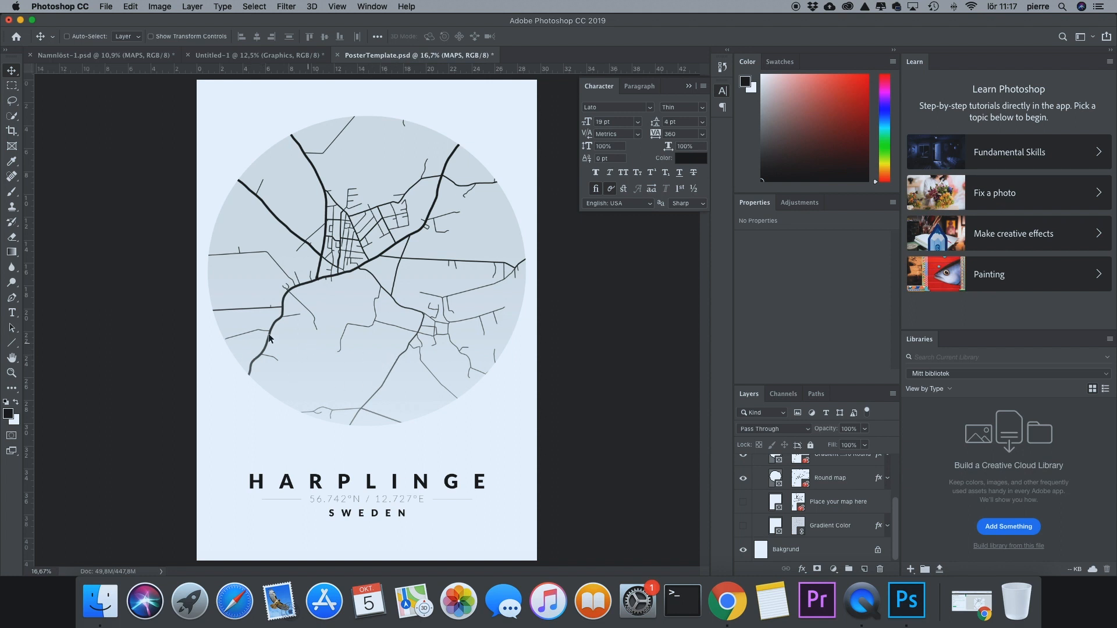